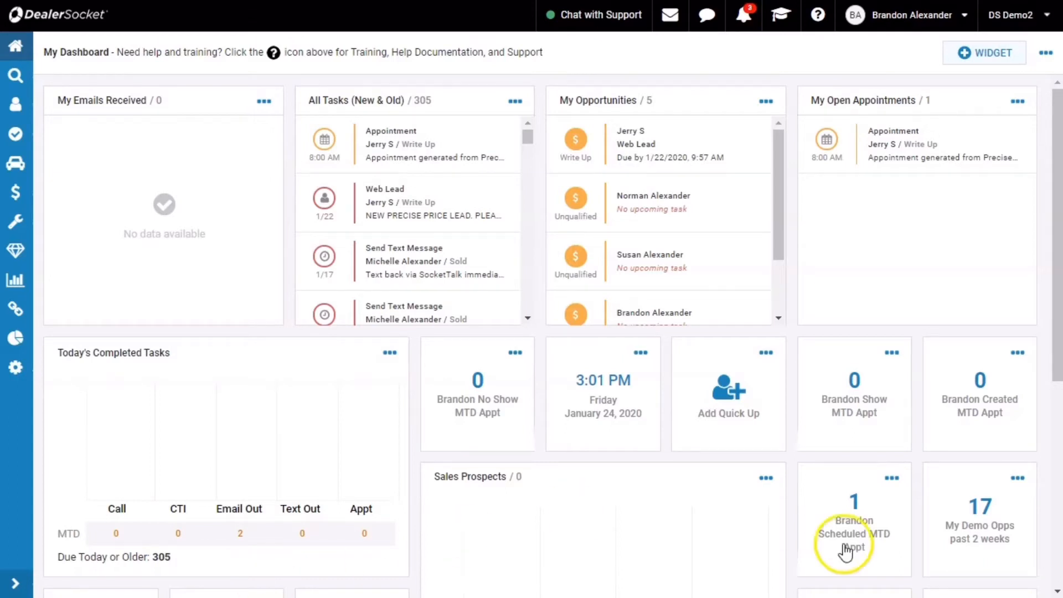
pyautogui.moveTo(920, 353)
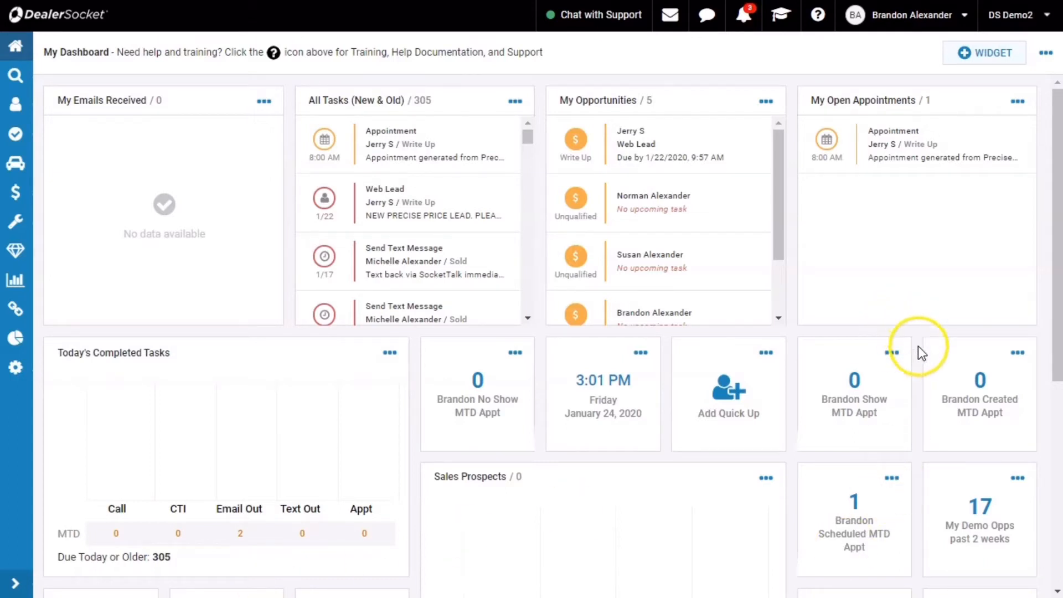
pyautogui.moveTo(920, 352)
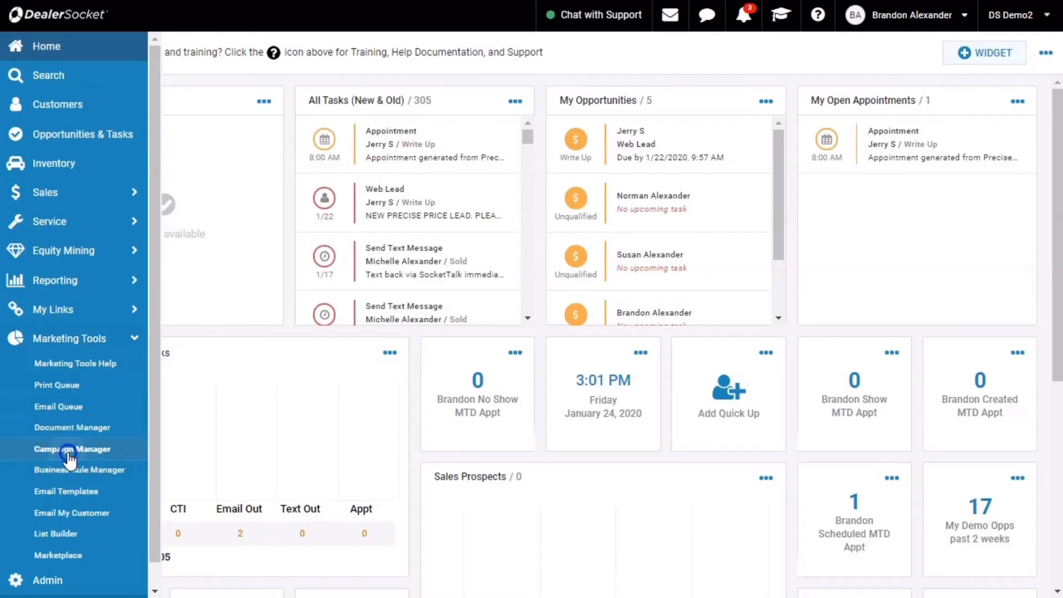
# Step: Bring up Campaign Manager on an empty Smart Links Campaign form with its milestones section
pyautogui.click(72, 449)
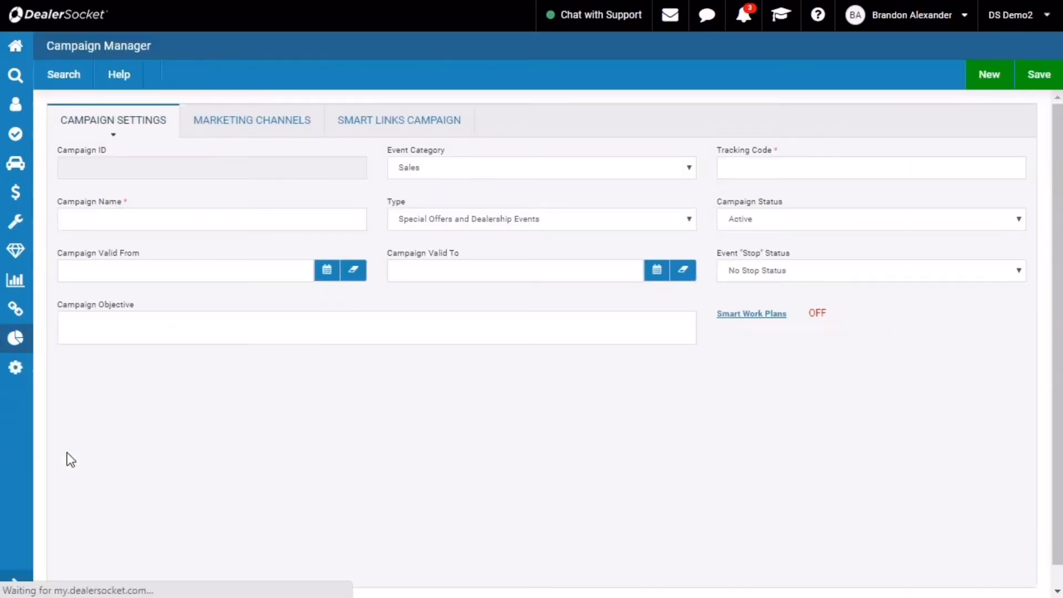
pyautogui.click(399, 120)
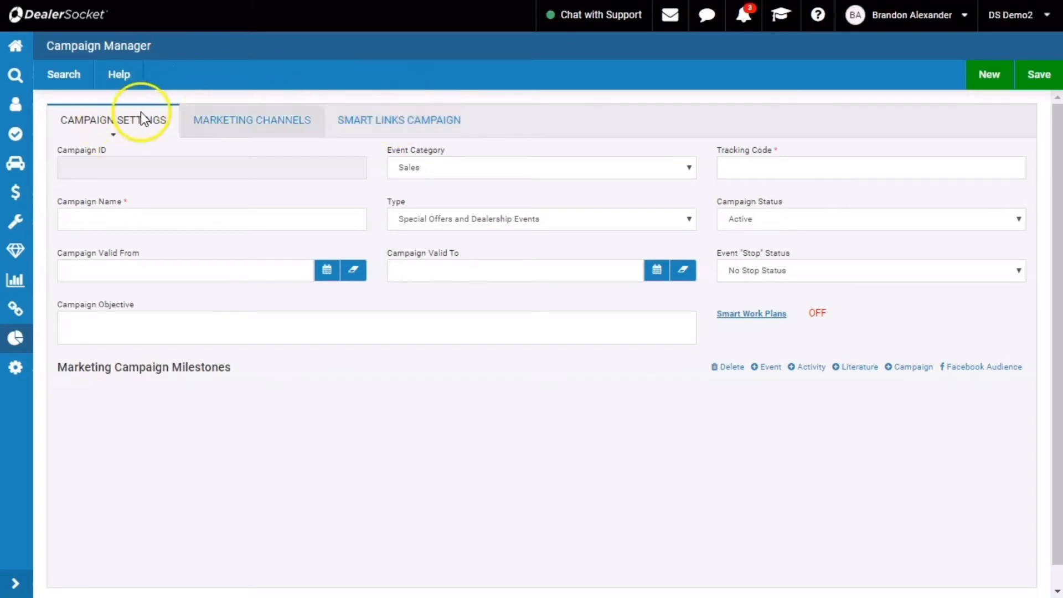
pyautogui.click(399, 120)
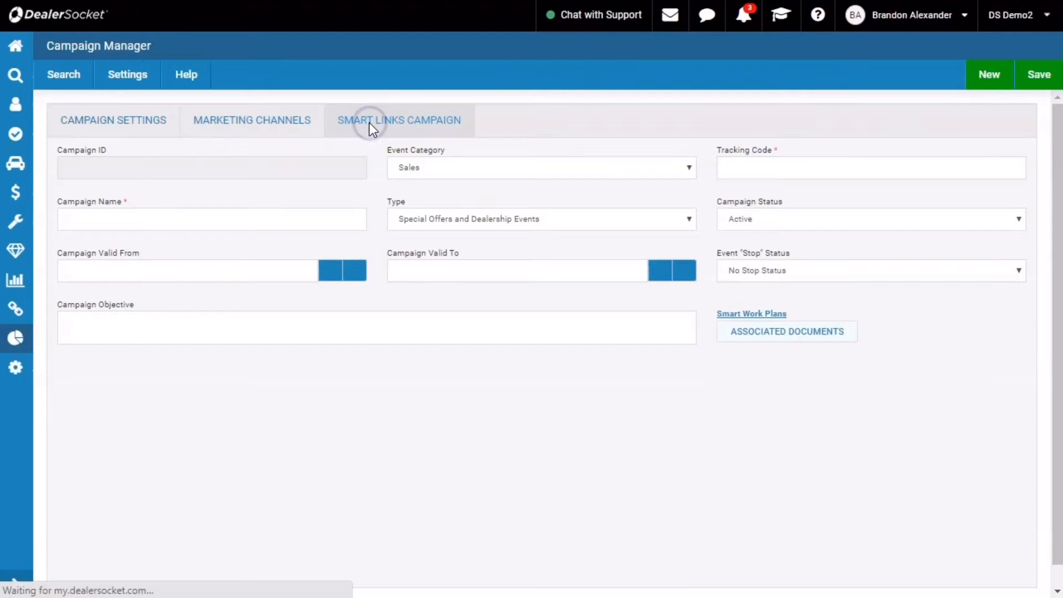
pyautogui.click(399, 120)
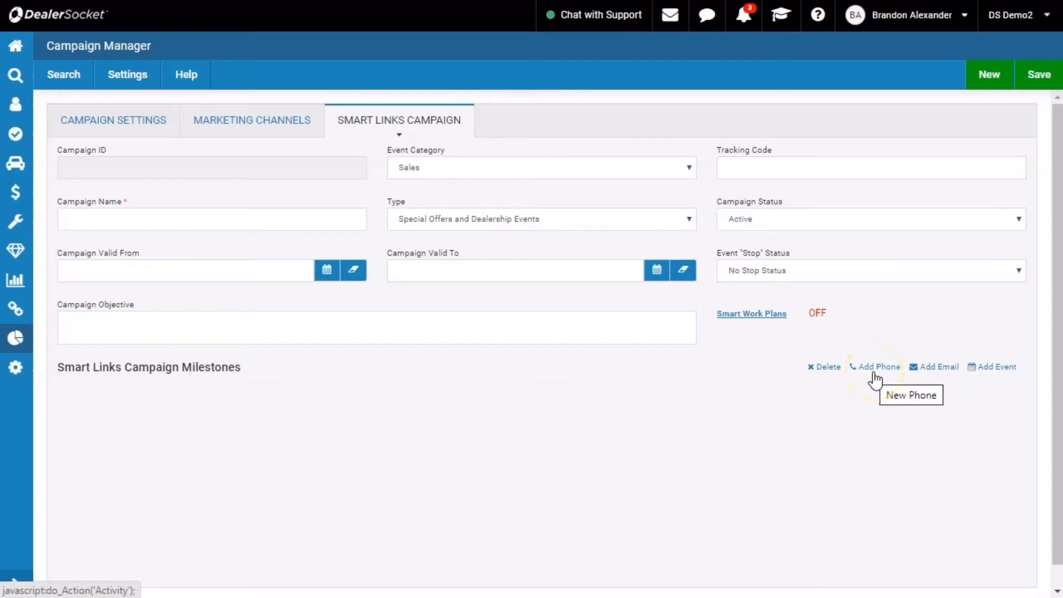
pyautogui.moveTo(639, 514)
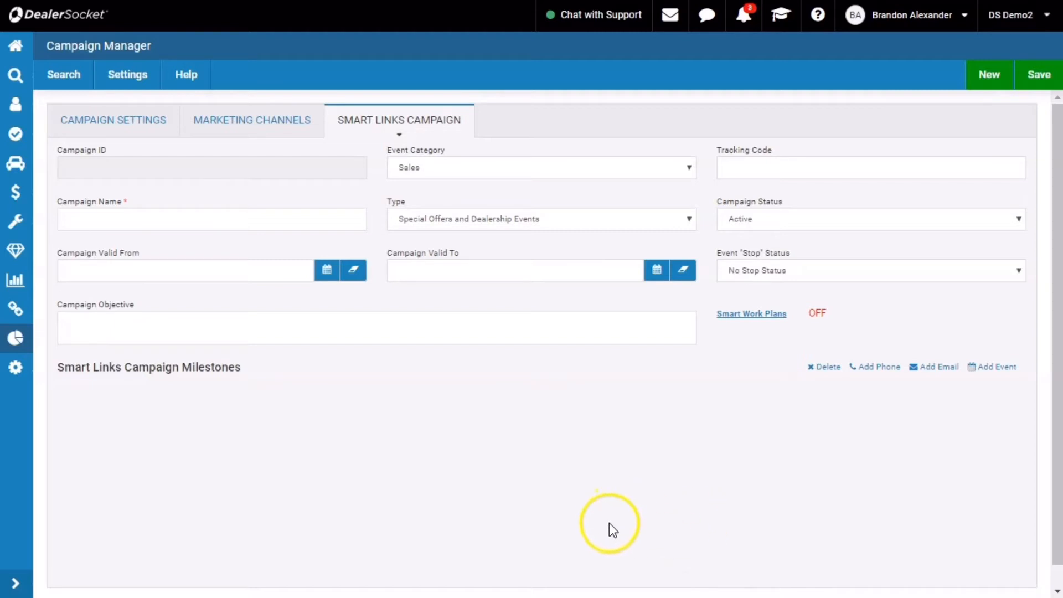
# Step: Enter BuyBack Campaign 2020 as both the tracking code and the campaign name
pyautogui.click(871, 167)
pyautogui.write('BuyBack Campaign 2020')
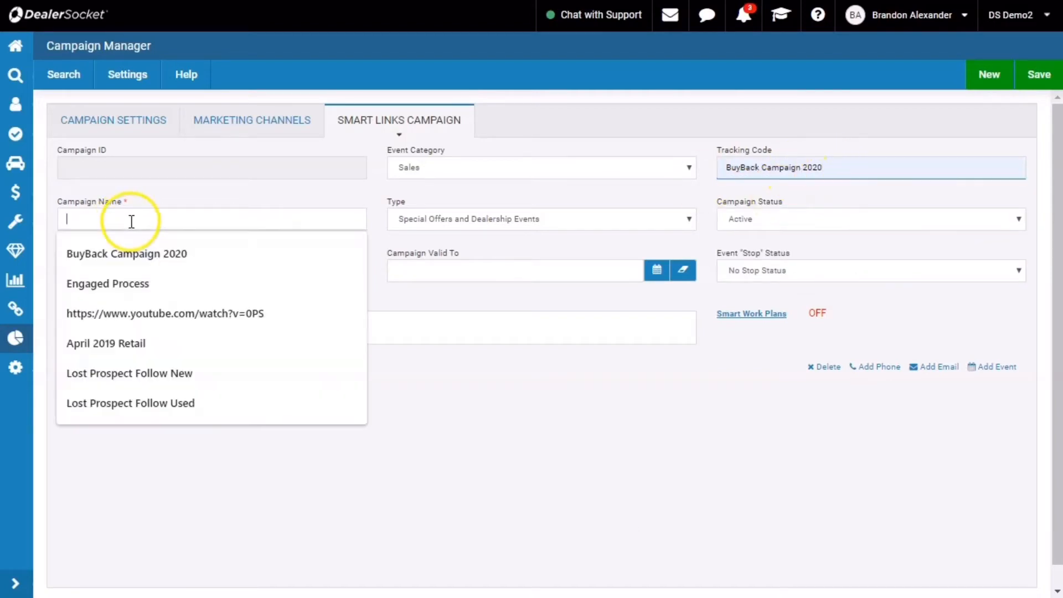
pyautogui.click(126, 254)
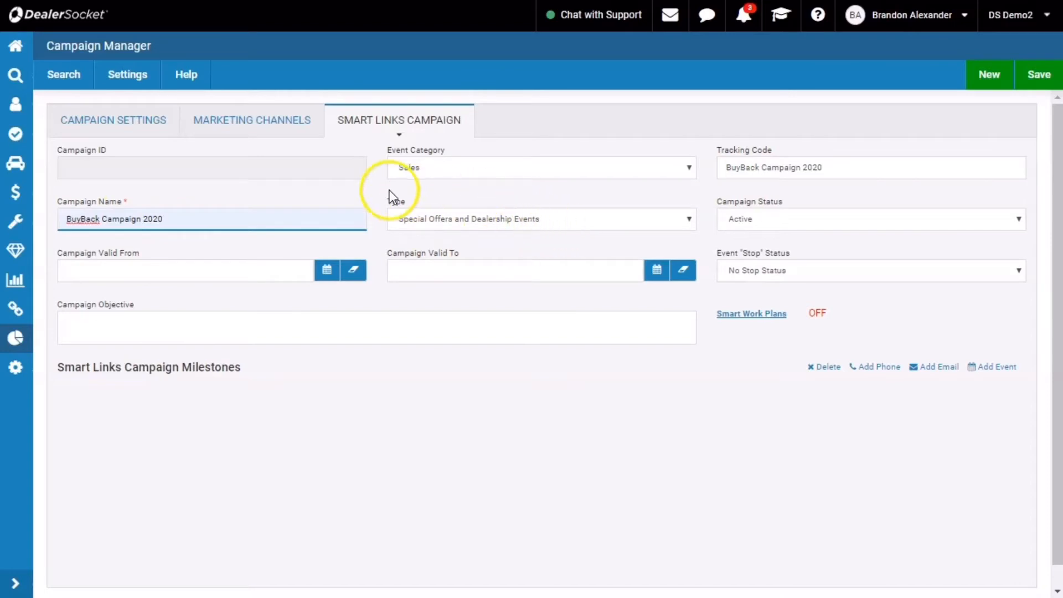
pyautogui.moveTo(436, 216)
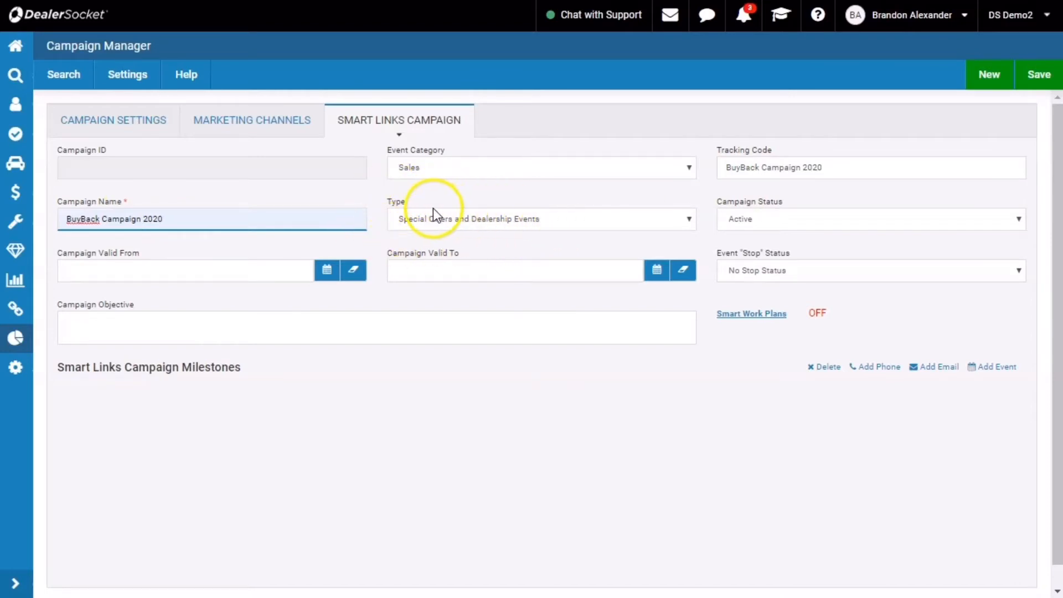
pyautogui.moveTo(473, 224)
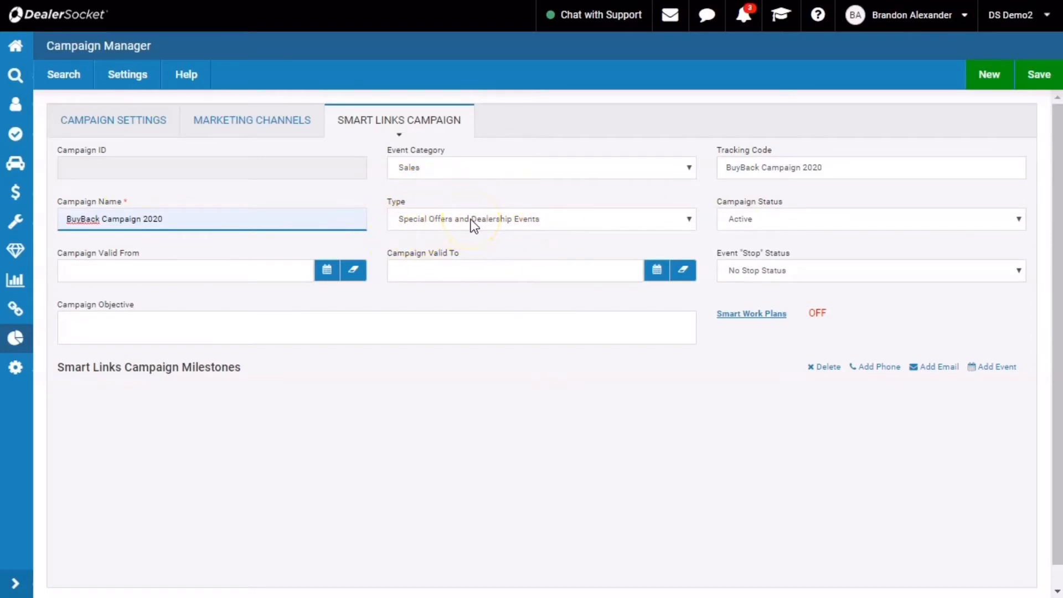
# Step: Set the campaign's Event 'Stop' Status to 1 - Up/Contacted
pyautogui.click(871, 271)
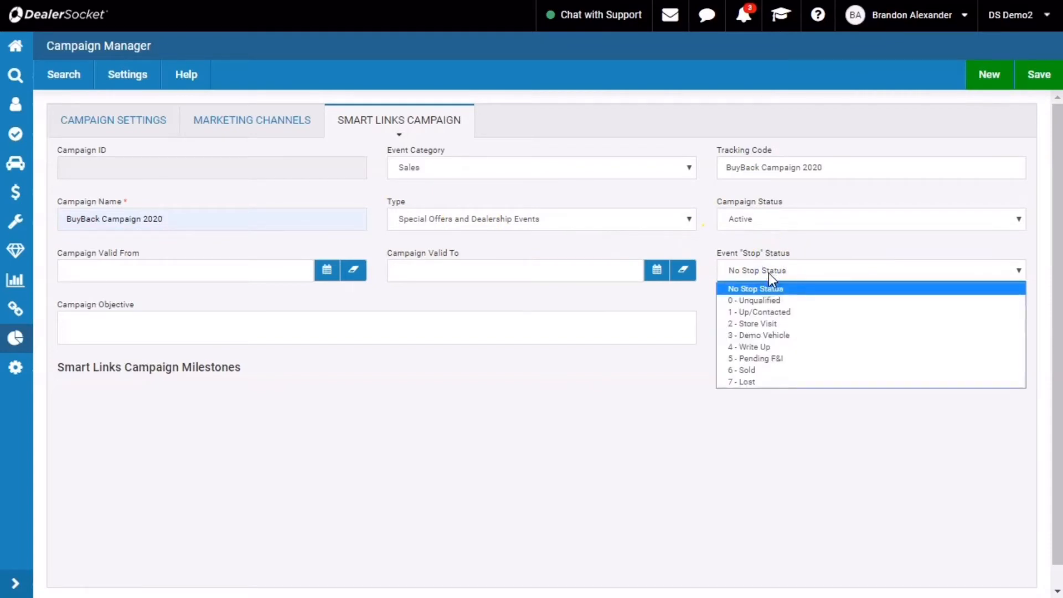
pyautogui.moveTo(764, 311)
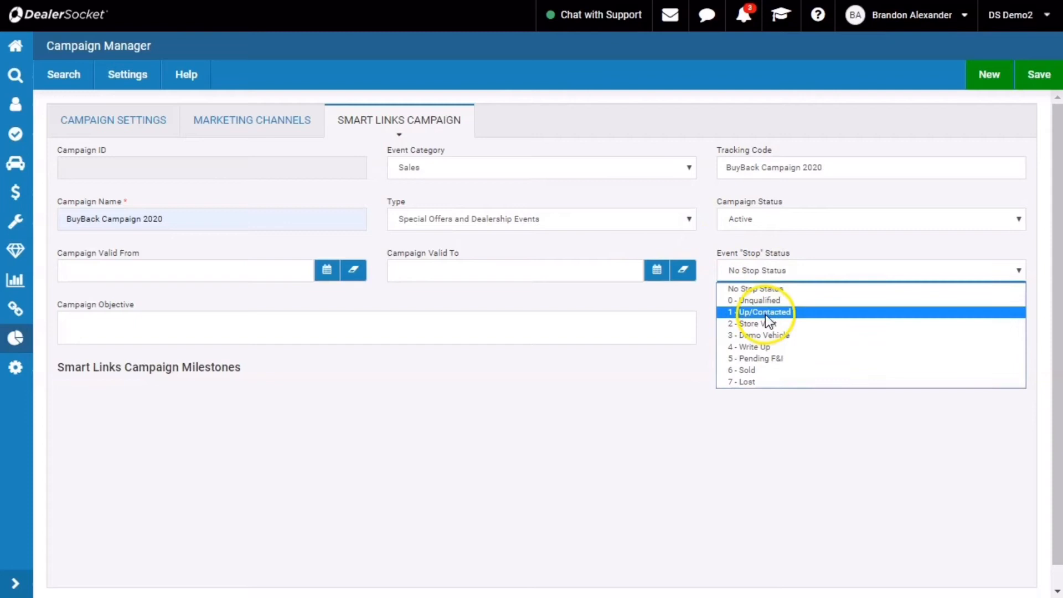
pyautogui.click(754, 324)
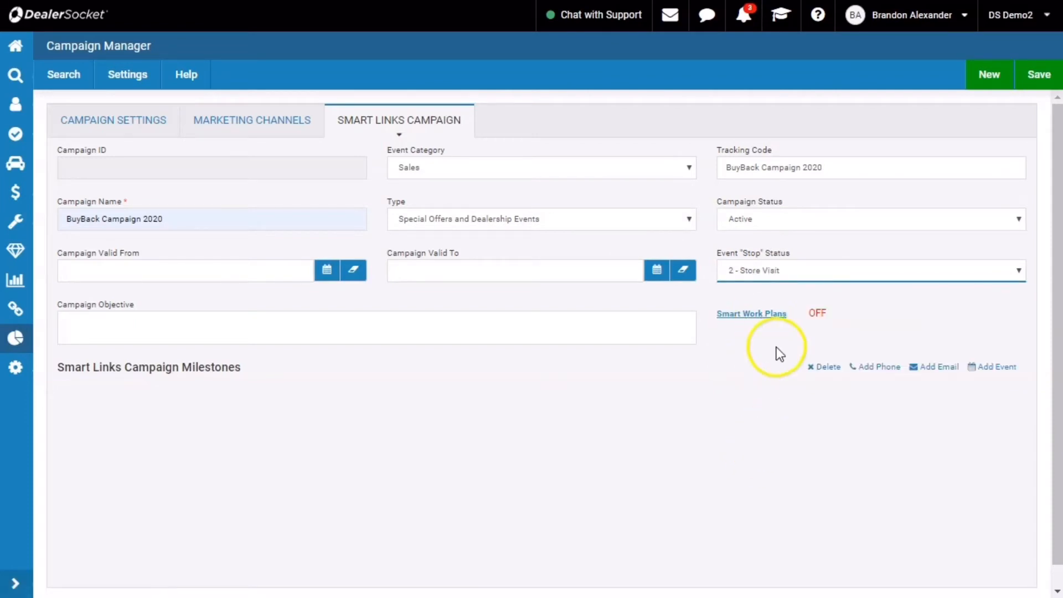
pyautogui.click(870, 270)
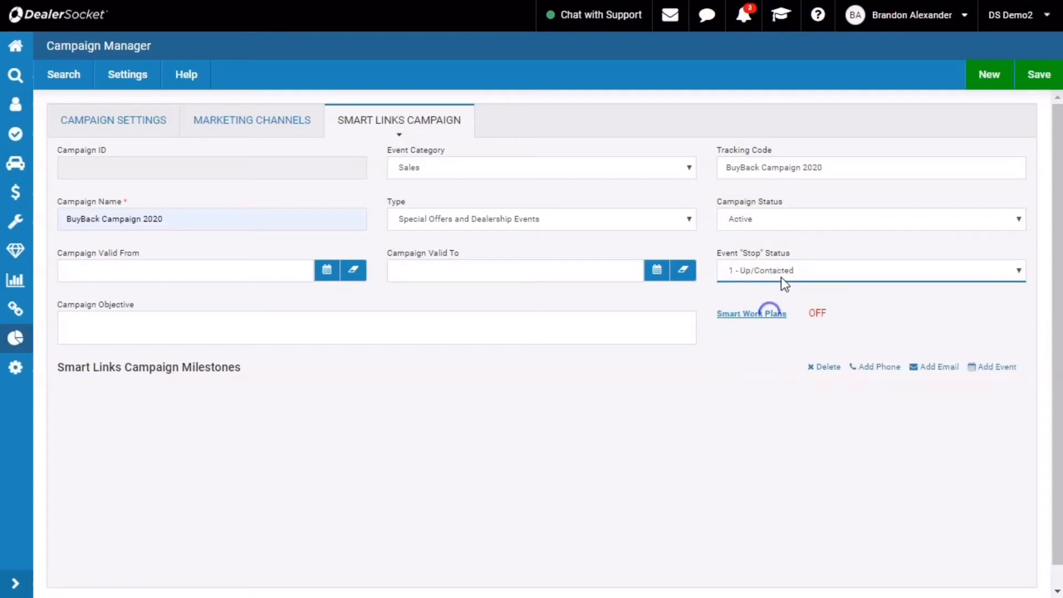
pyautogui.click(871, 271)
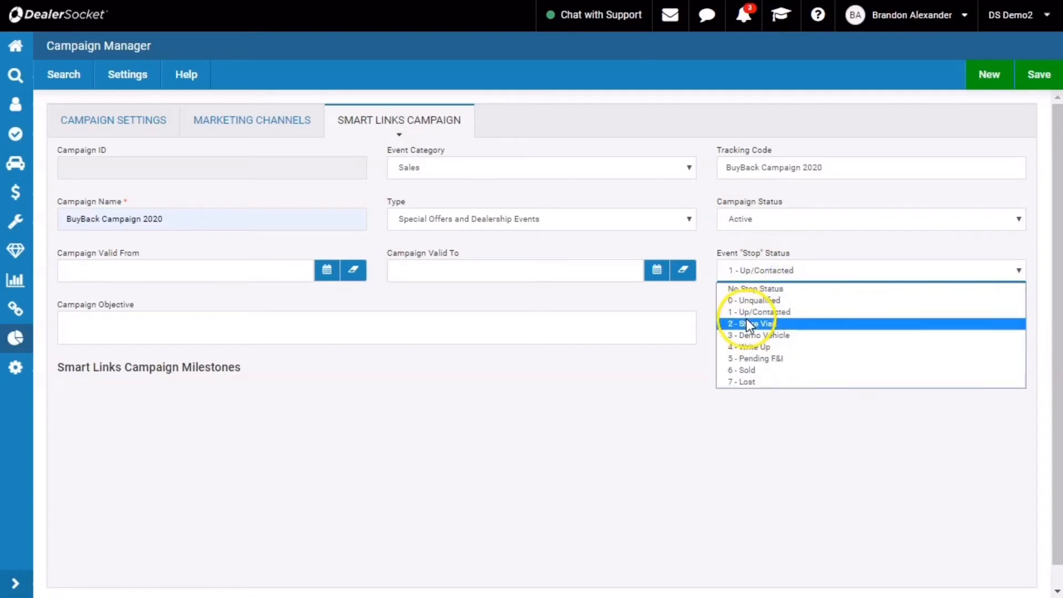
pyautogui.moveTo(745, 312)
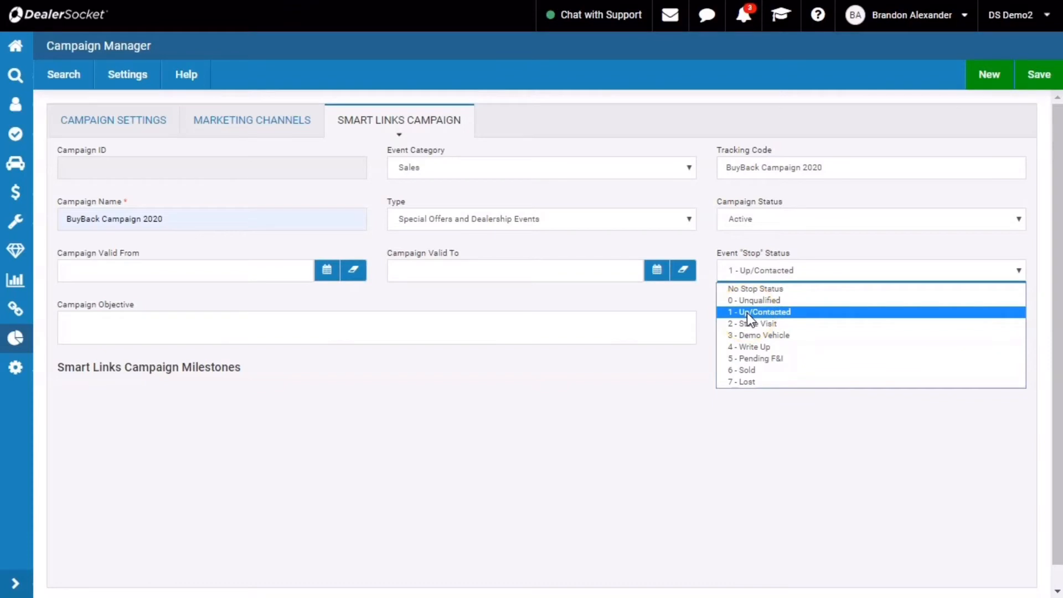
pyautogui.click(759, 312)
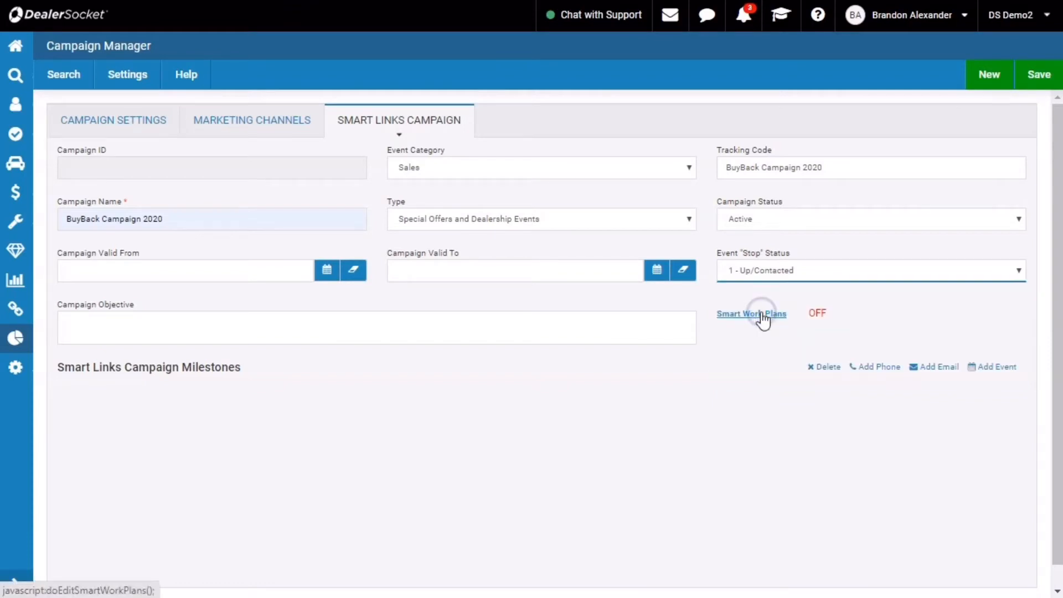
# Step: Save the BuyBack Campaign 2020 campaign, receiving campaign ID 3144
pyautogui.click(751, 313)
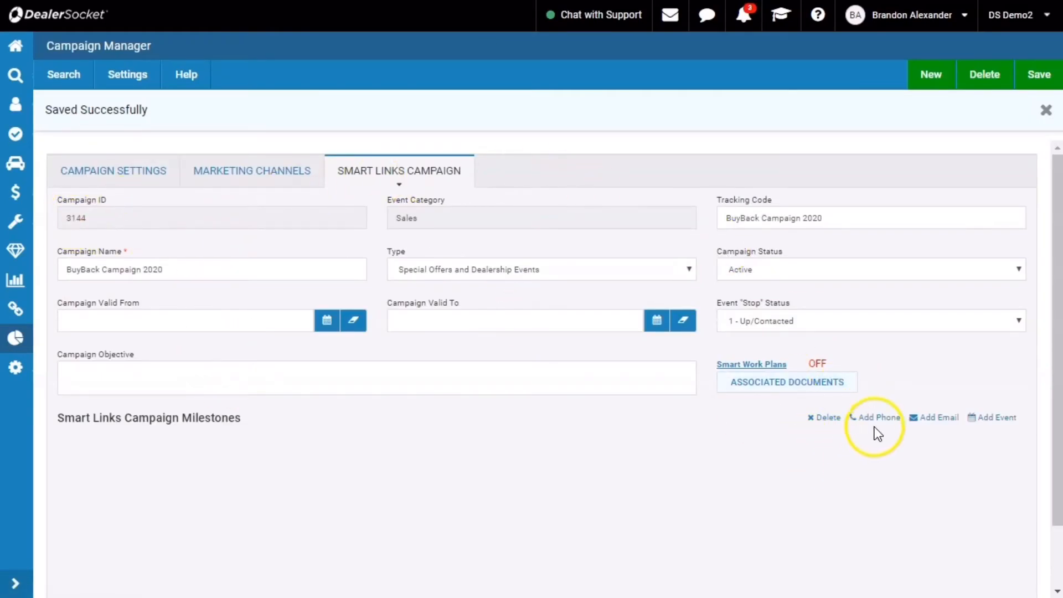
pyautogui.moveTo(877, 418)
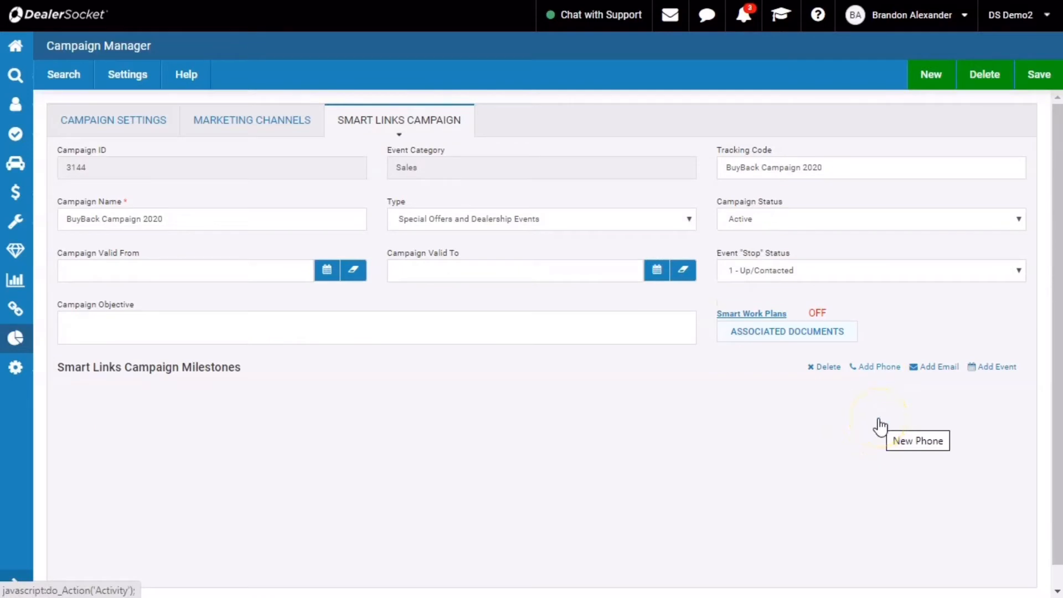
pyautogui.moveTo(887, 373)
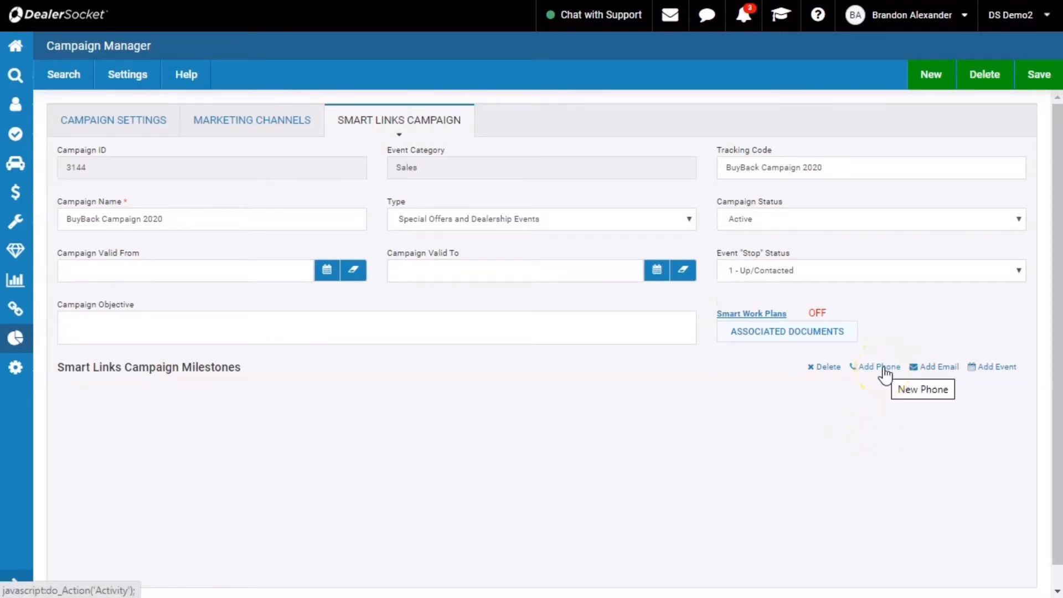
# Step: Start a phone milestone 'Link was Clicked' with to-do code Customer Retention, assigned to the customer's rep
pyautogui.click(879, 366)
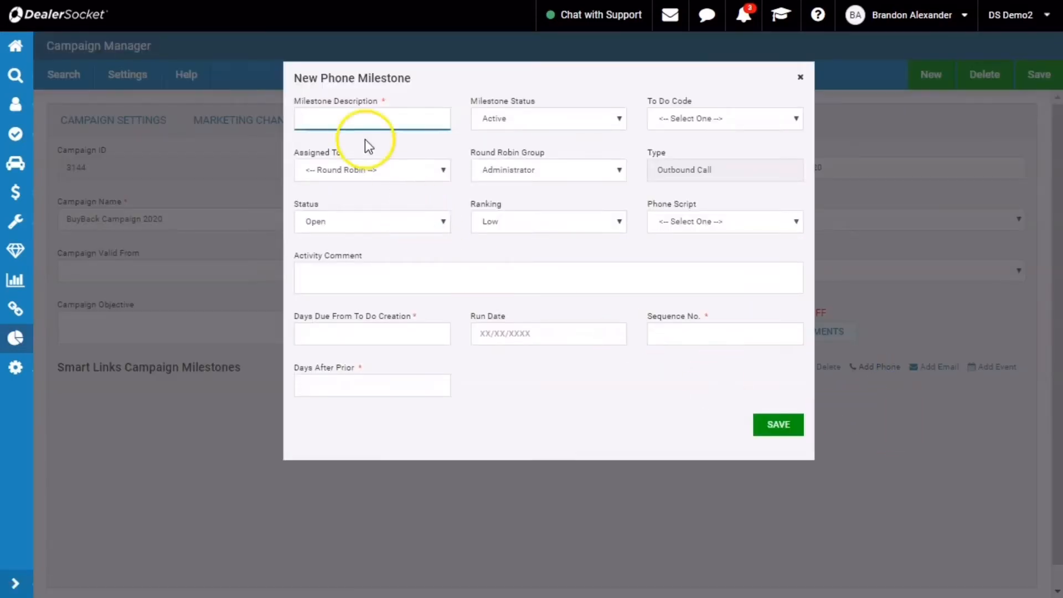
pyautogui.click(372, 119)
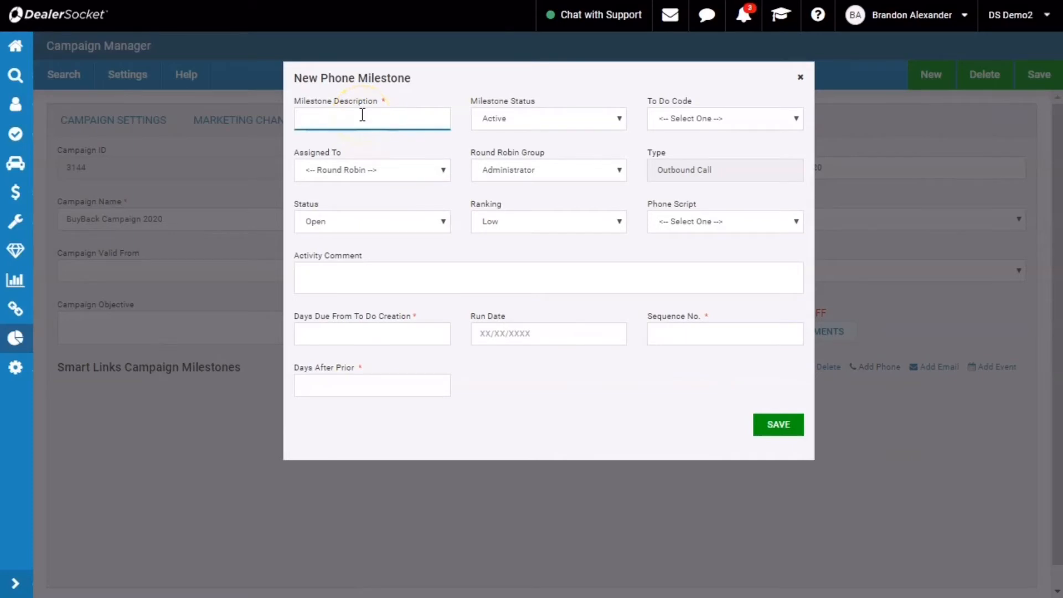
pyautogui.write('Linked')
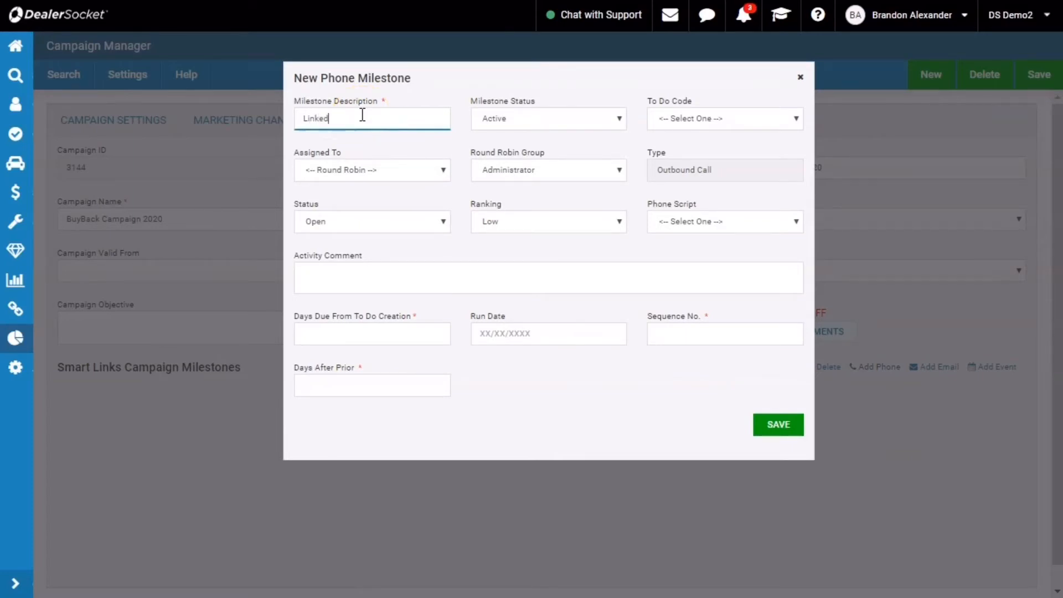
pyautogui.write('Link was Click')
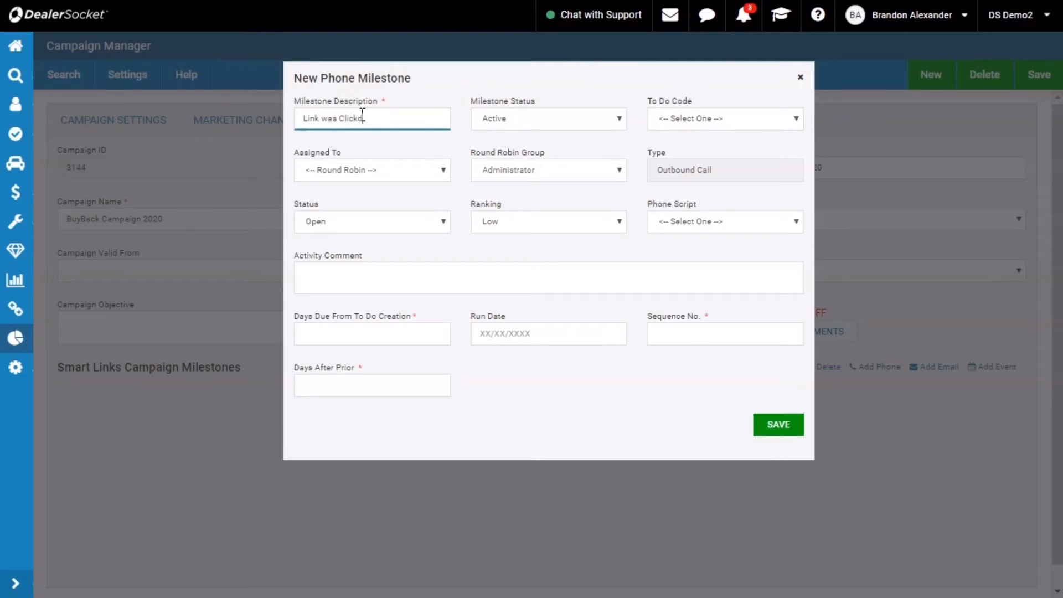
pyautogui.click(361, 125)
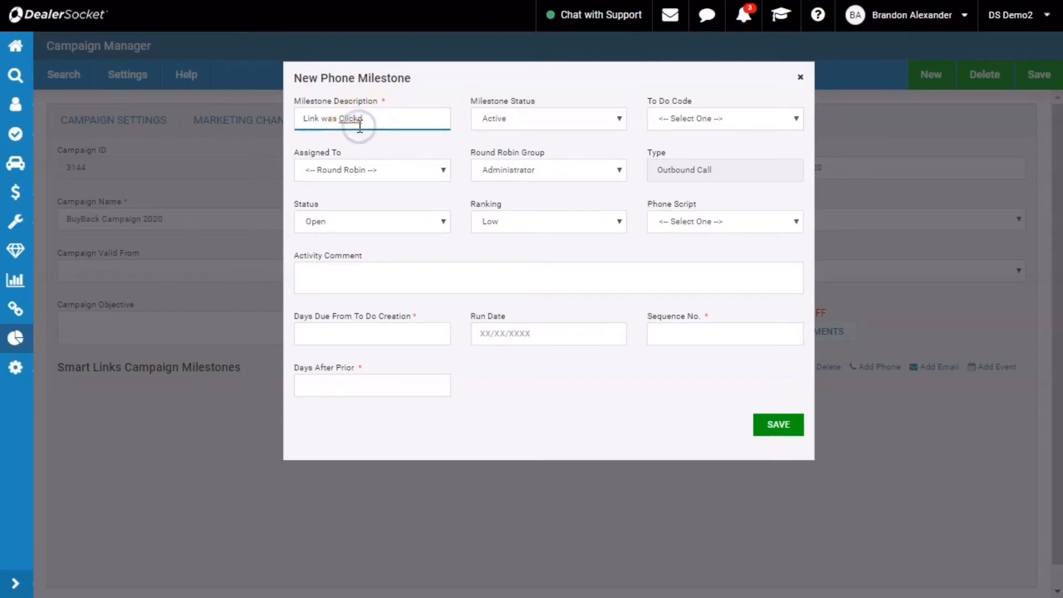
pyautogui.click(723, 119)
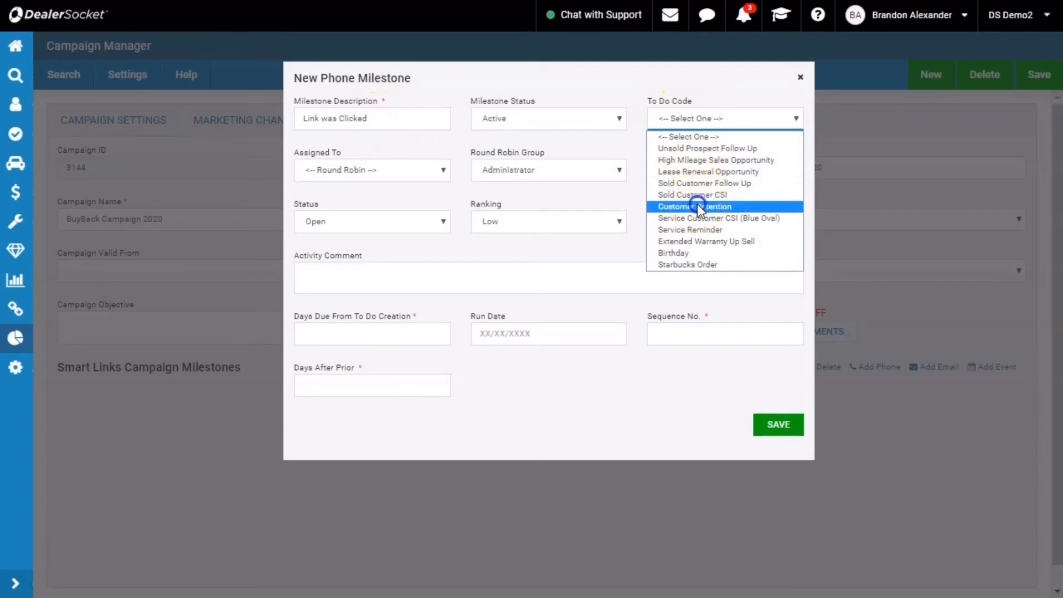
pyautogui.click(695, 206)
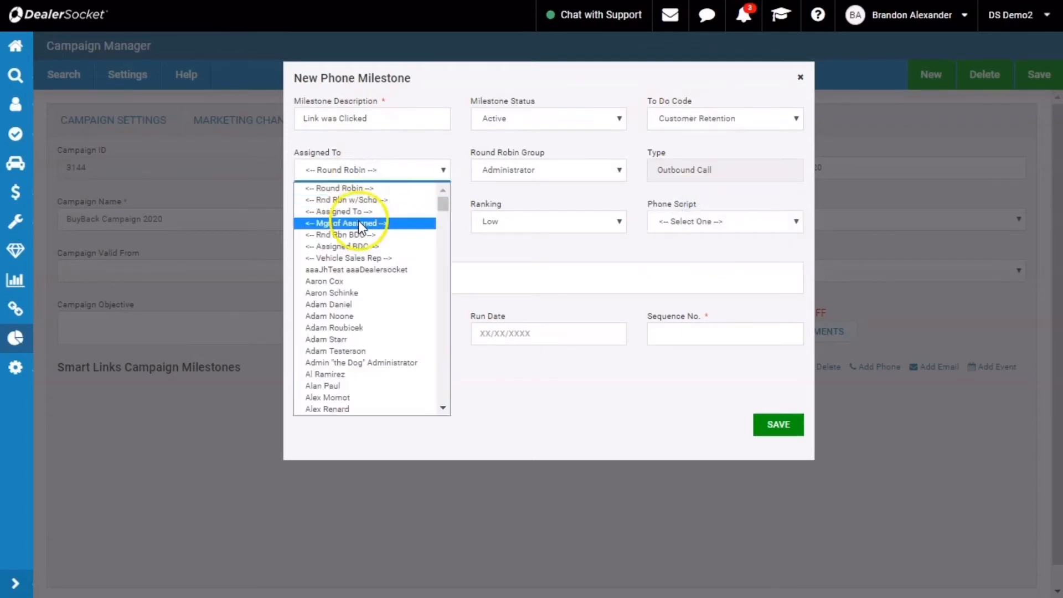
pyautogui.click(345, 210)
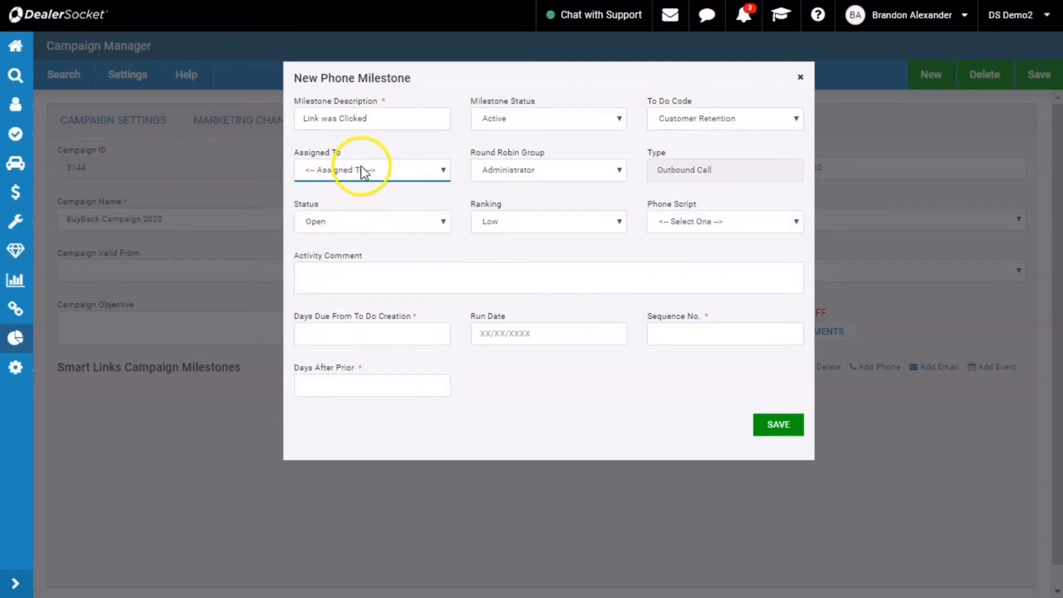
pyautogui.moveTo(616, 245)
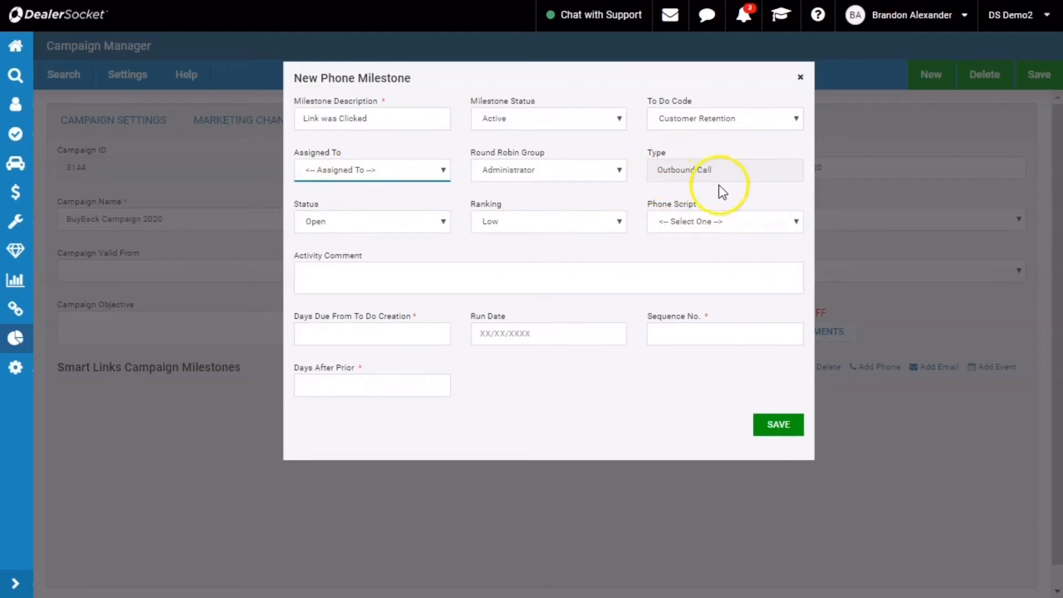
# Step: Add the comment 'Customer Clicked Link', days 0, sequence 1, and save the milestone
pyautogui.click(547, 277)
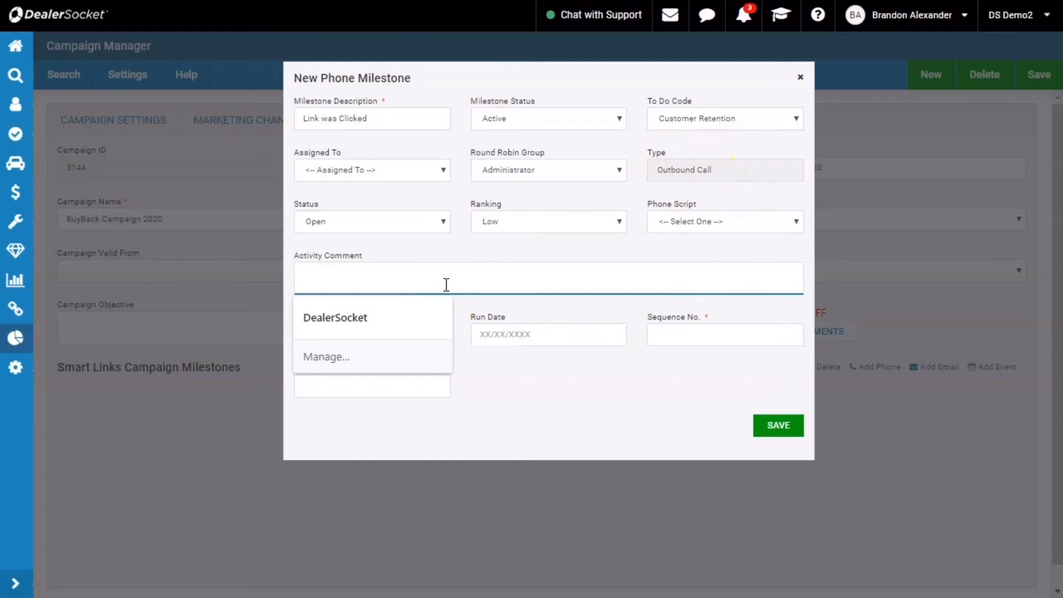
pyautogui.write('Customer Click')
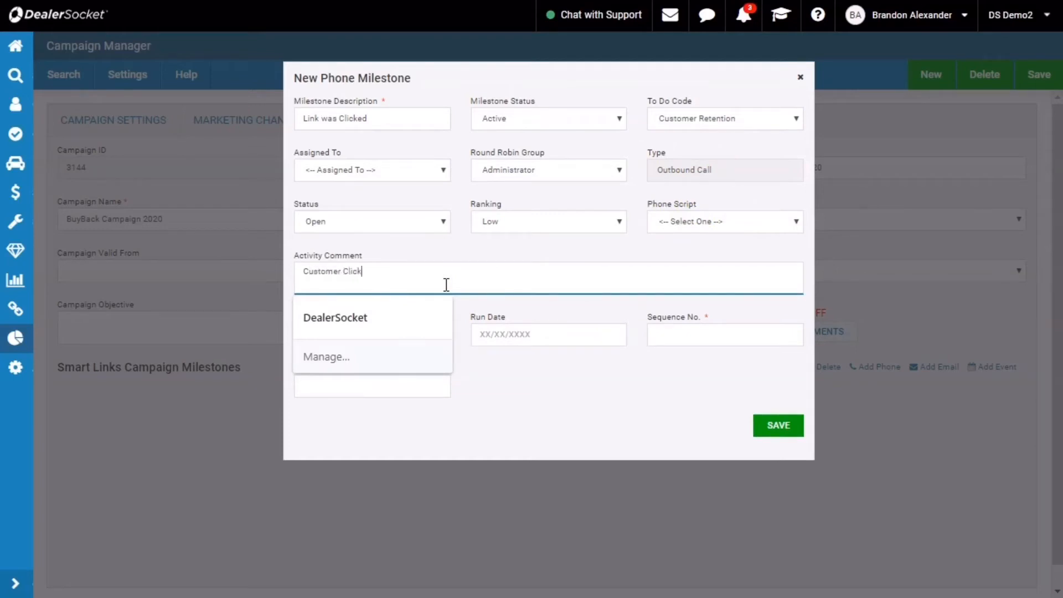
pyautogui.write('ed Link...might have some i')
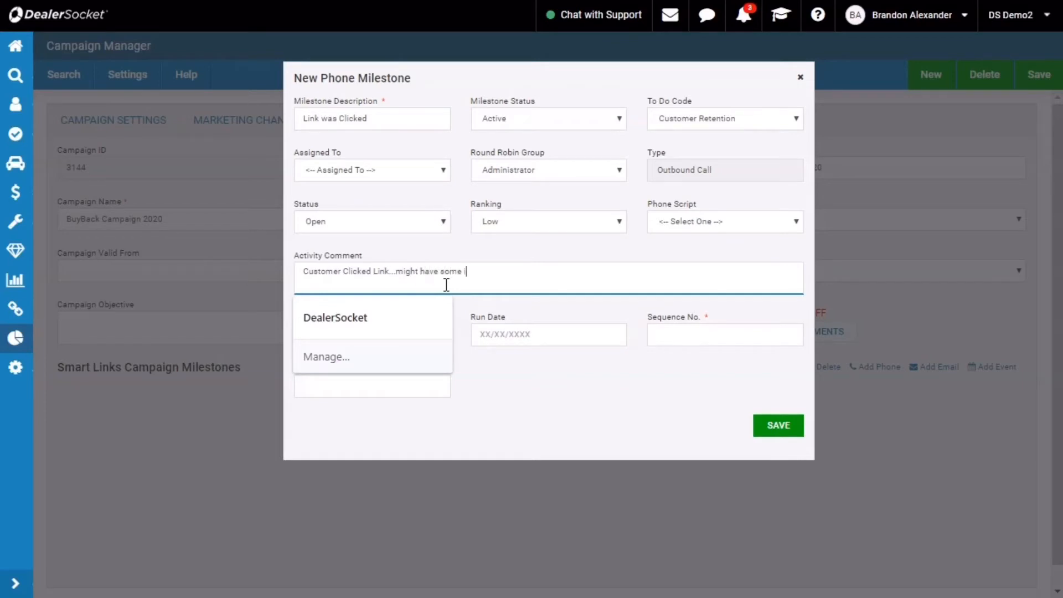
pyautogui.write('nterest')
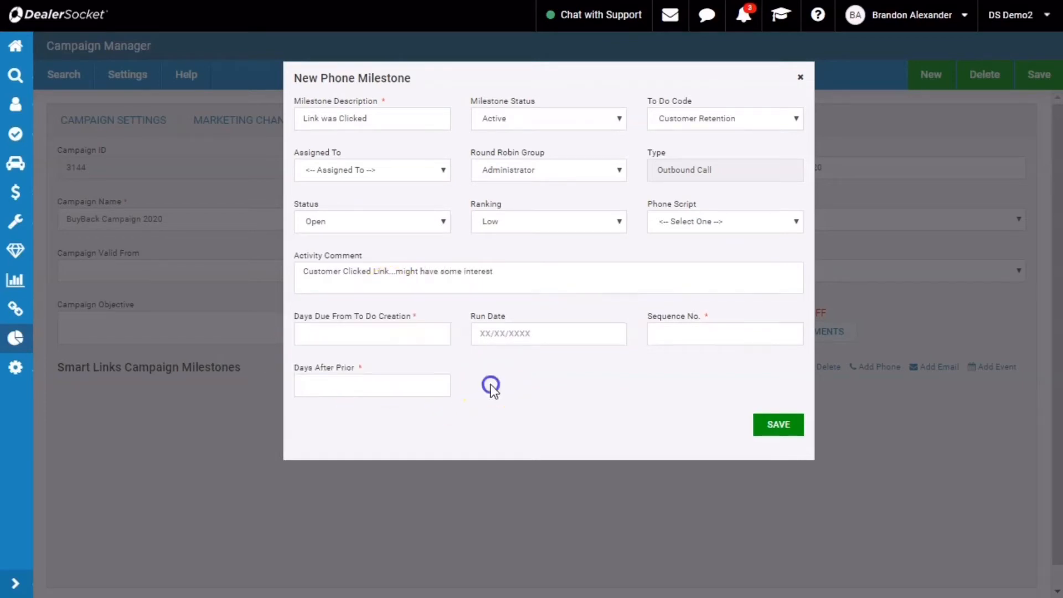
pyautogui.write('0')
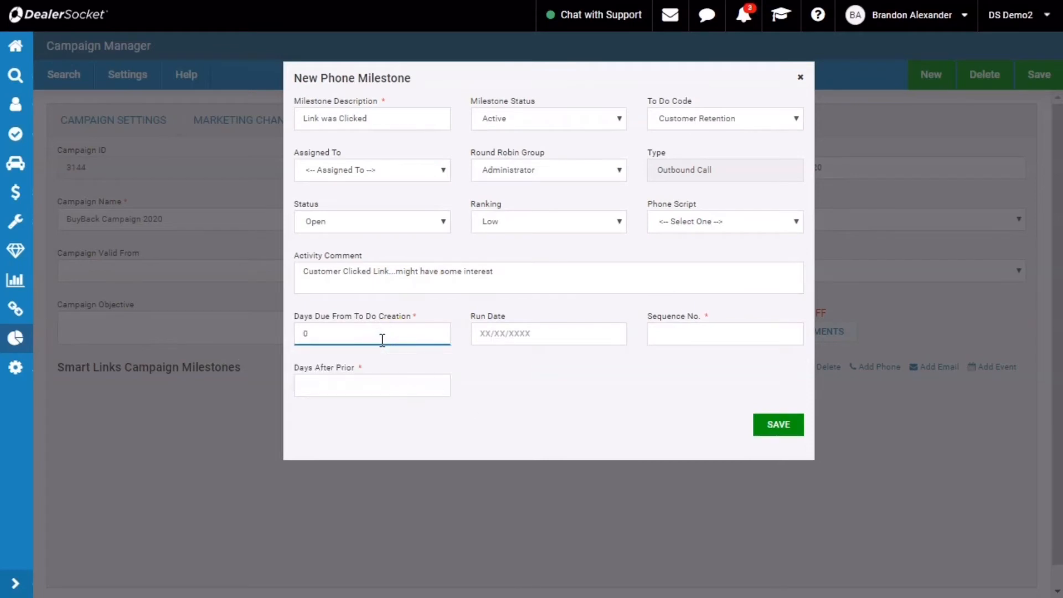
pyautogui.click(725, 333)
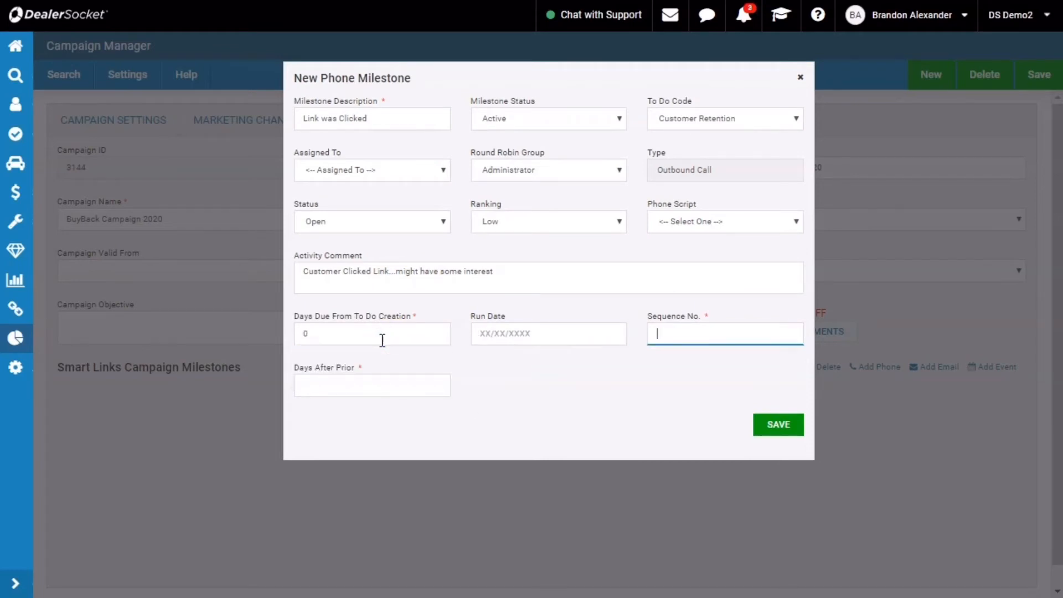
pyautogui.write('1')
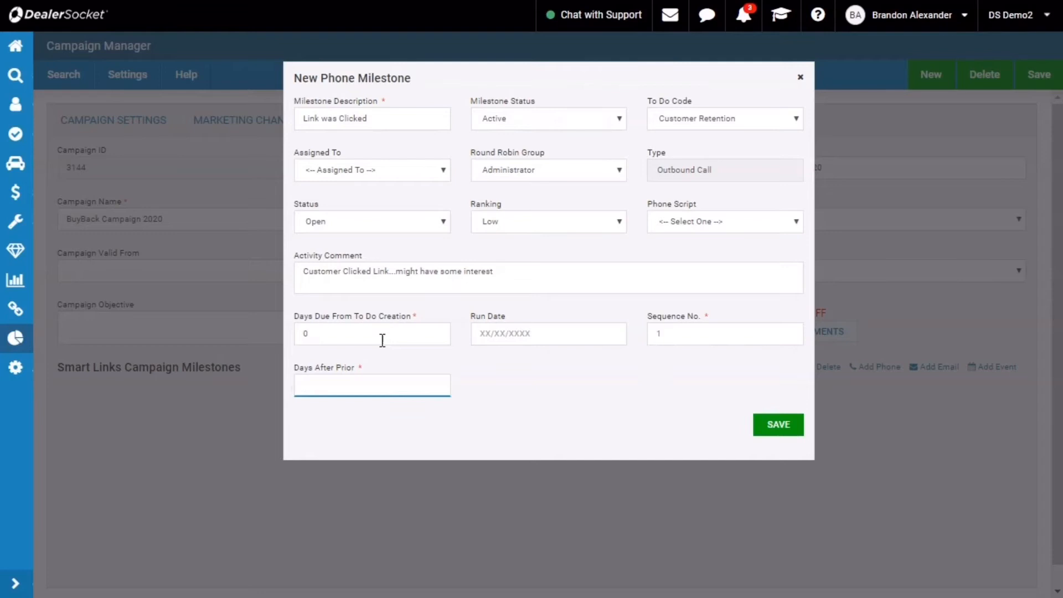
pyautogui.write('0')
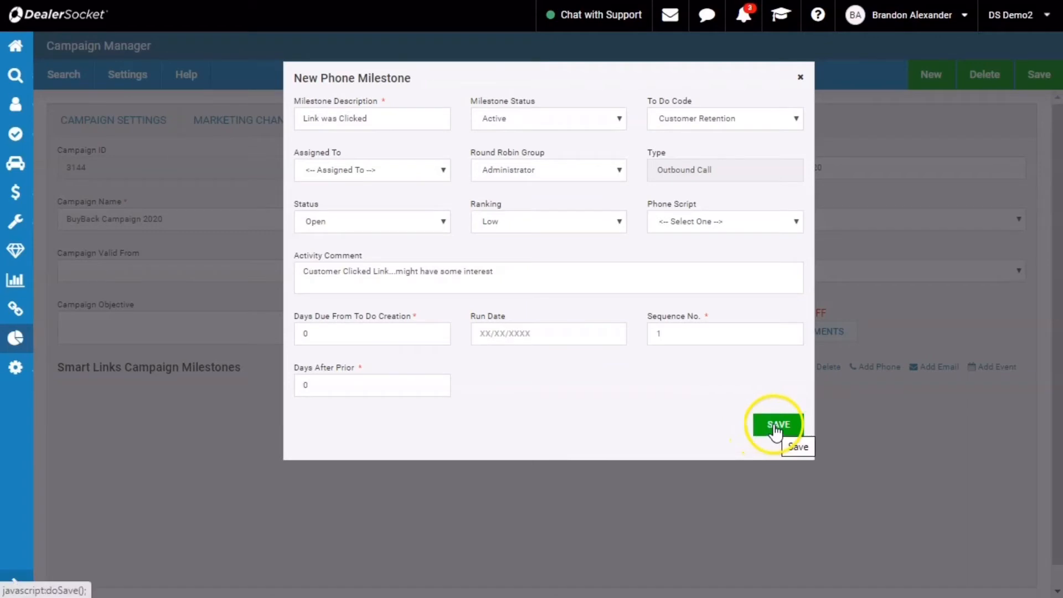
pyautogui.click(778, 424)
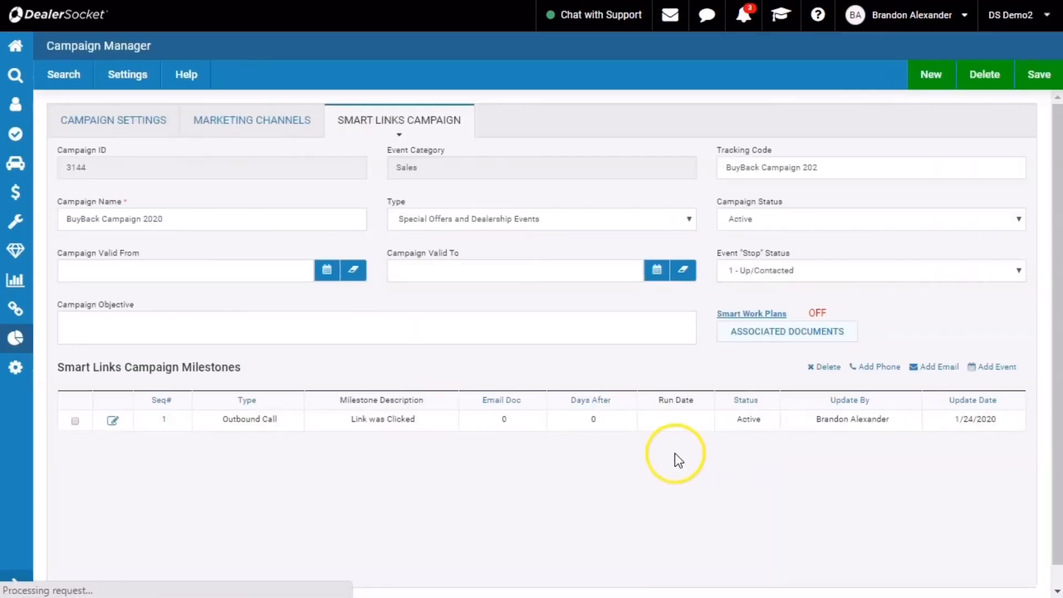
pyautogui.moveTo(642, 467)
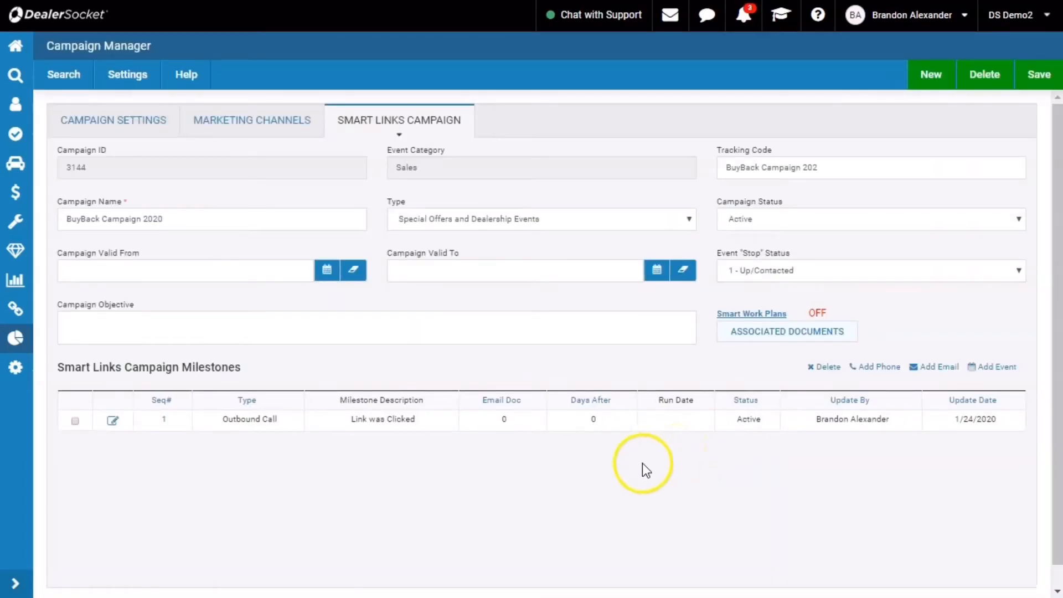
pyautogui.moveTo(444, 211)
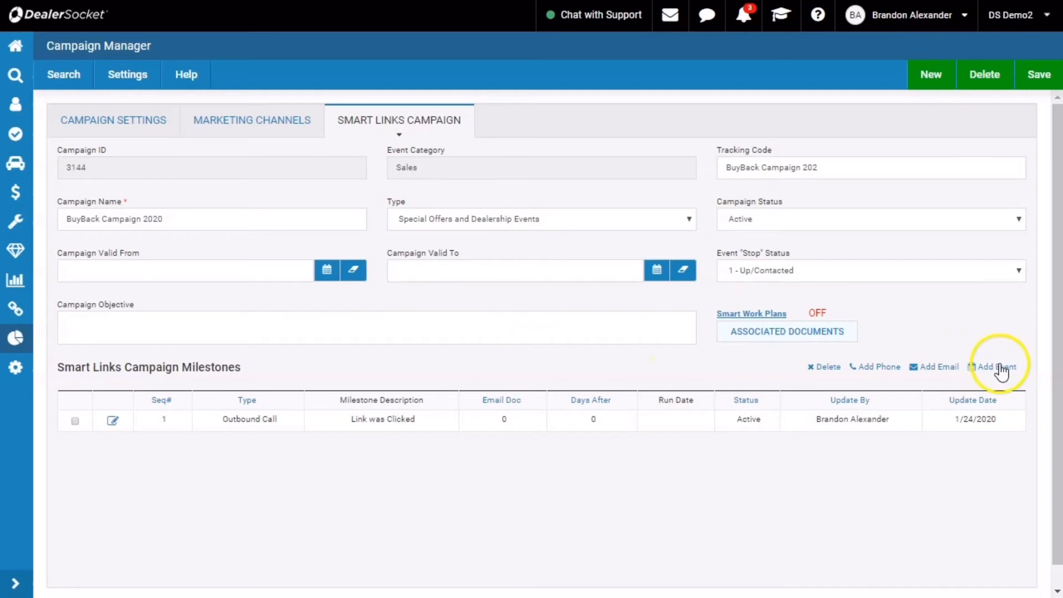
pyautogui.moveTo(995, 366)
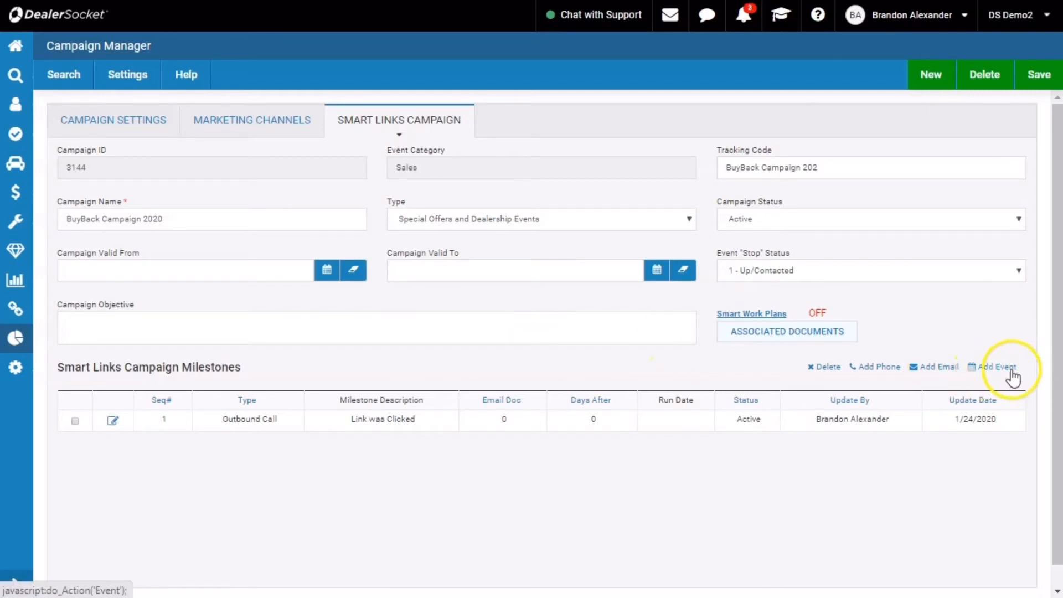
pyautogui.moveTo(998, 366)
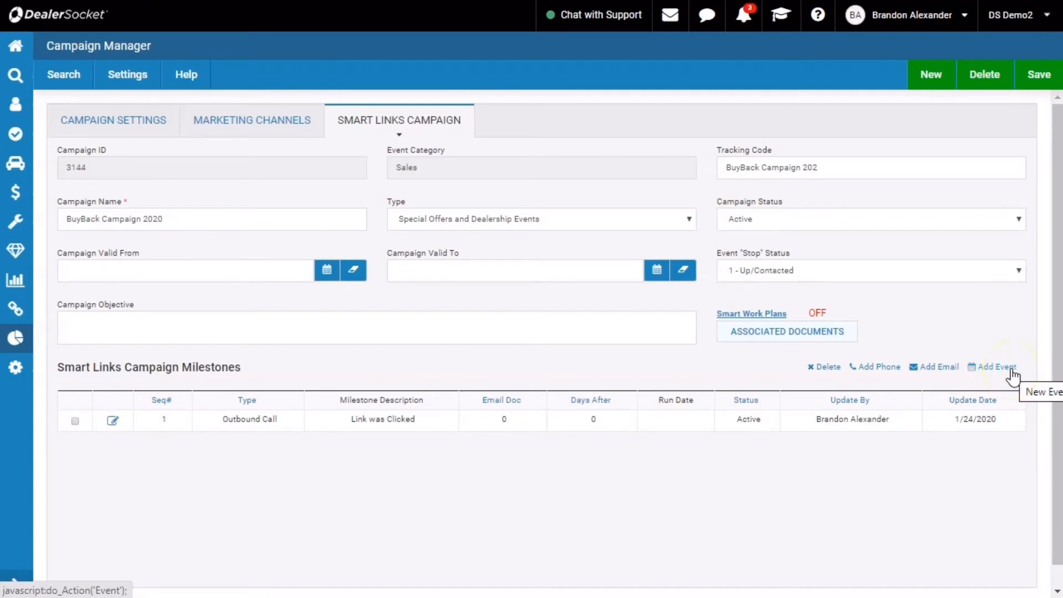
# Step: Fill a new event milestone with the previous assignee and source Not Customer Initiated, without saving it
pyautogui.click(995, 366)
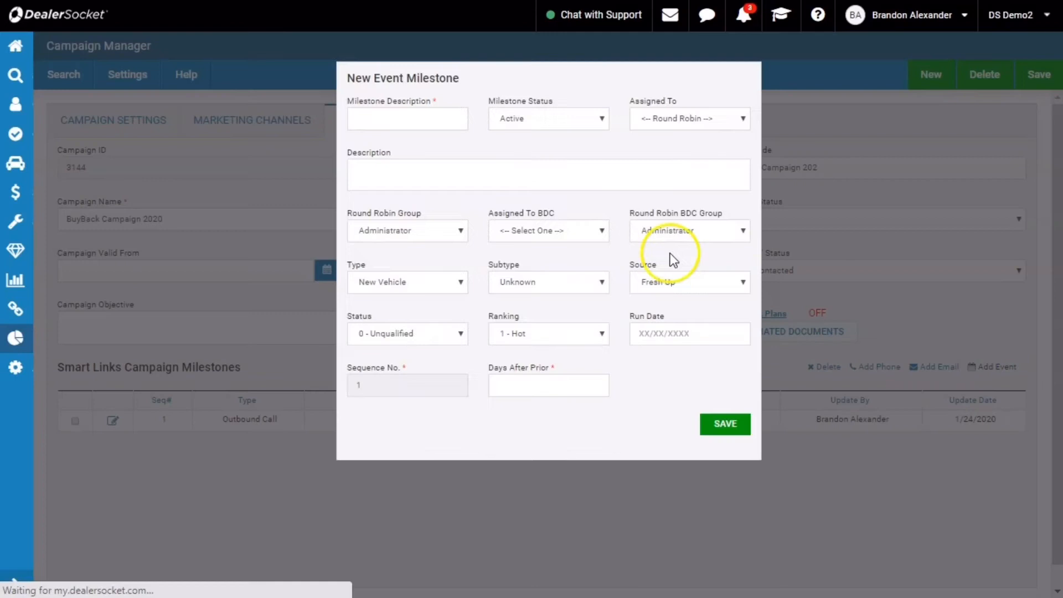
pyautogui.click(406, 118)
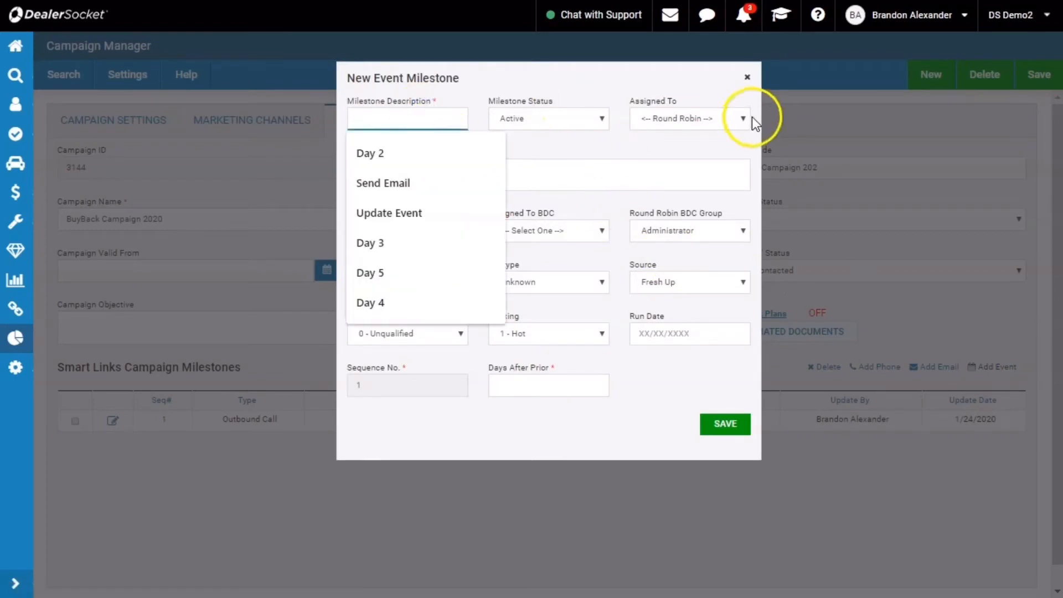
pyautogui.click(742, 119)
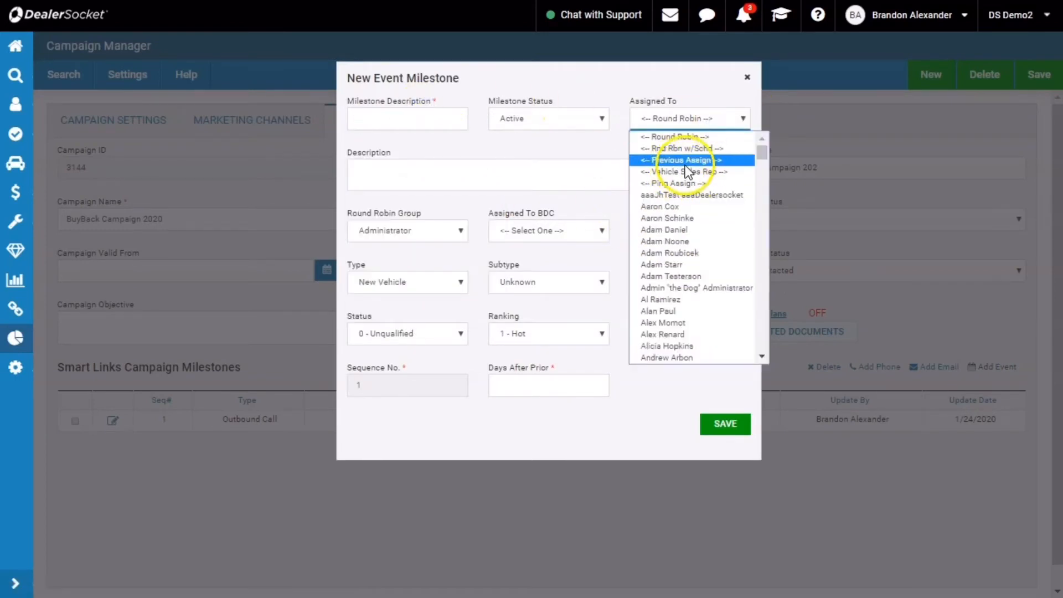
pyautogui.click(683, 159)
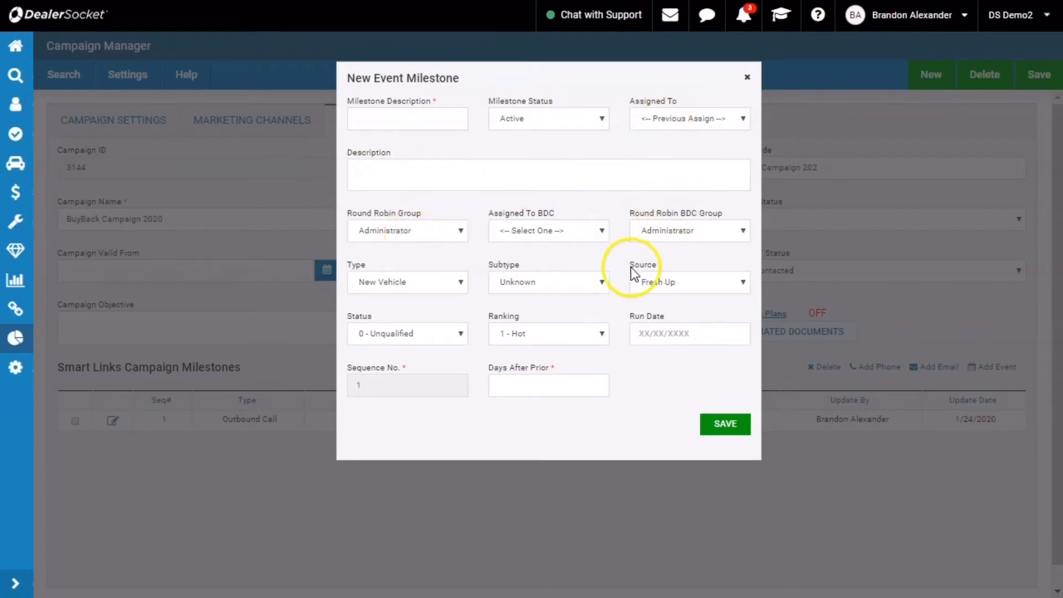
pyautogui.click(689, 282)
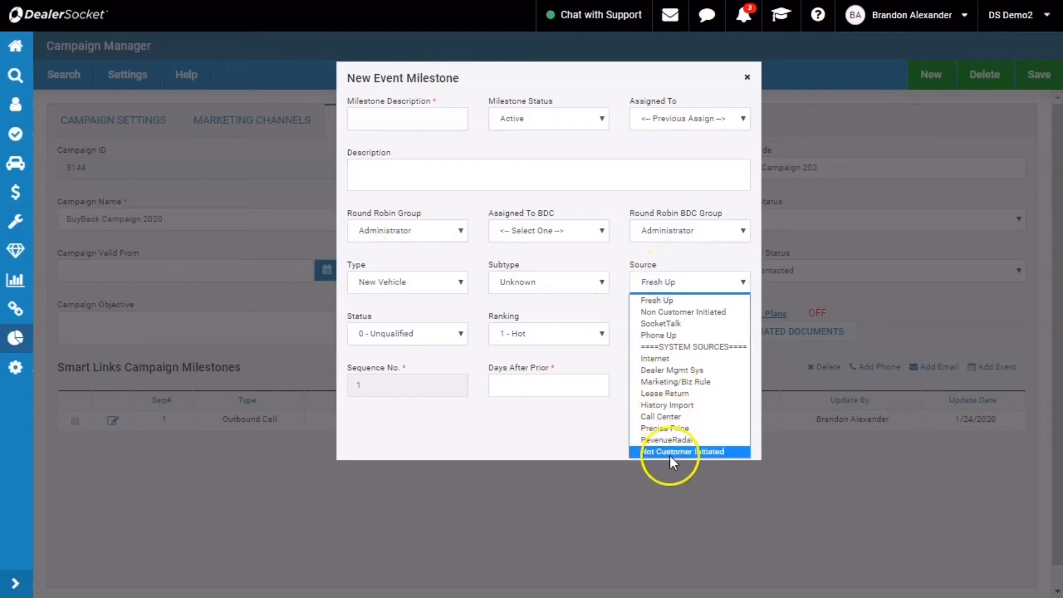
pyautogui.click(683, 452)
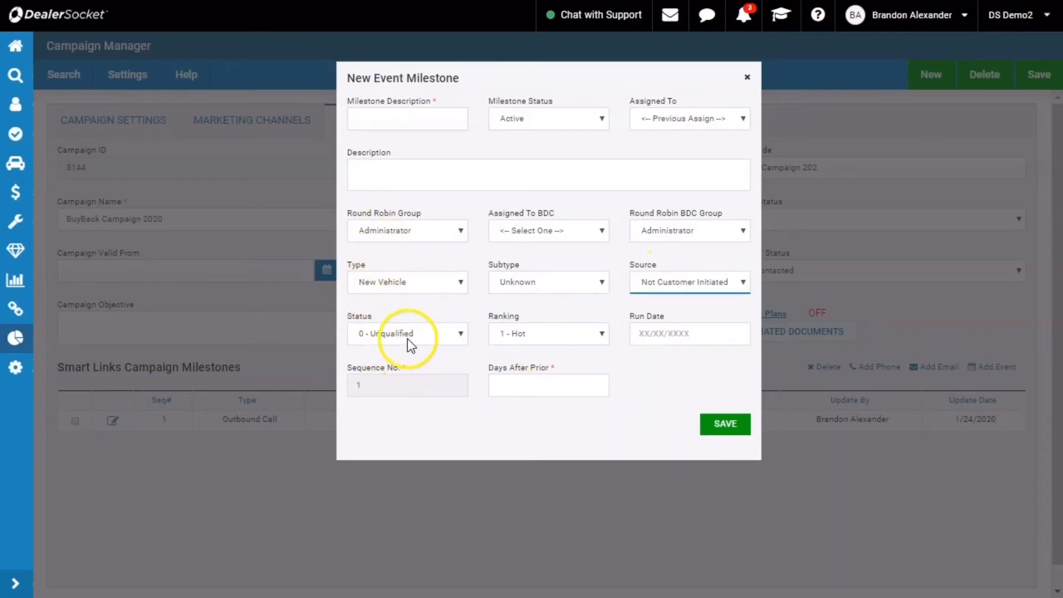
pyautogui.click(548, 385)
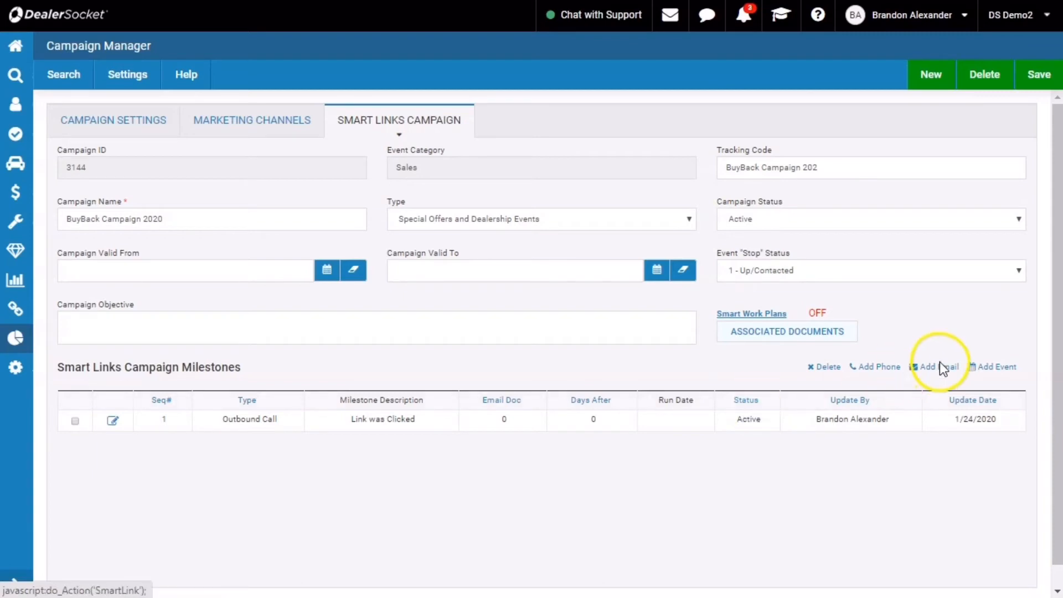
# Step: Dismiss an unsaved email milestone form and check the campaign's associated documents window, which is empty
pyautogui.click(932, 367)
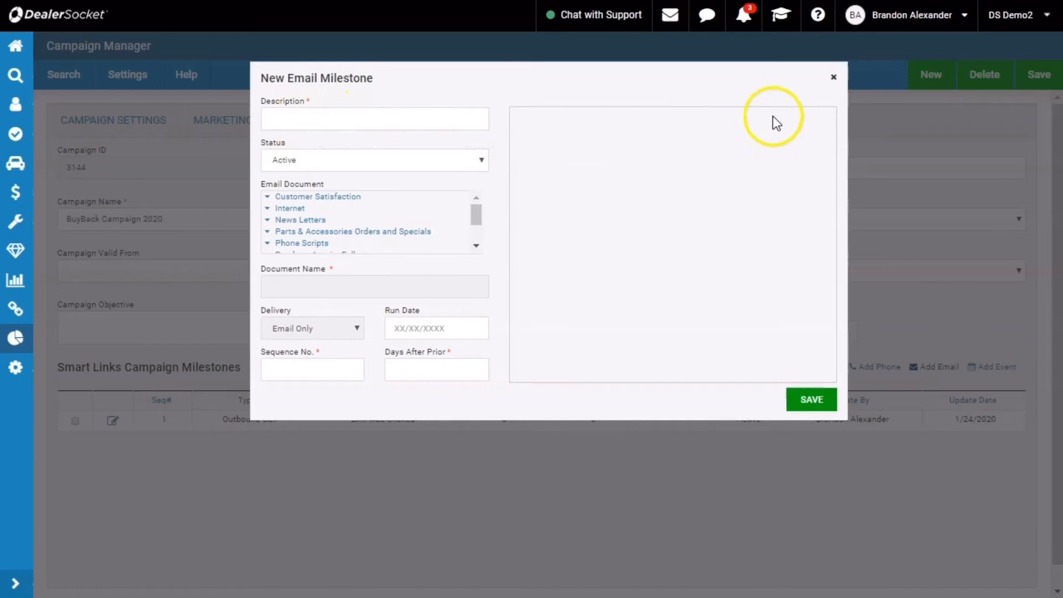
pyautogui.moveTo(834, 81)
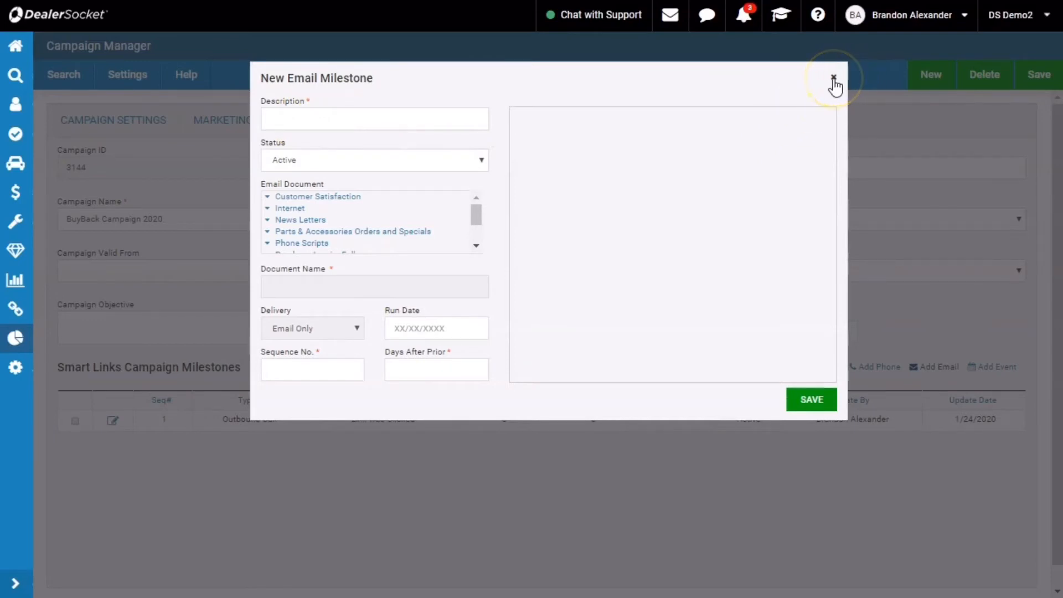
pyautogui.click(833, 80)
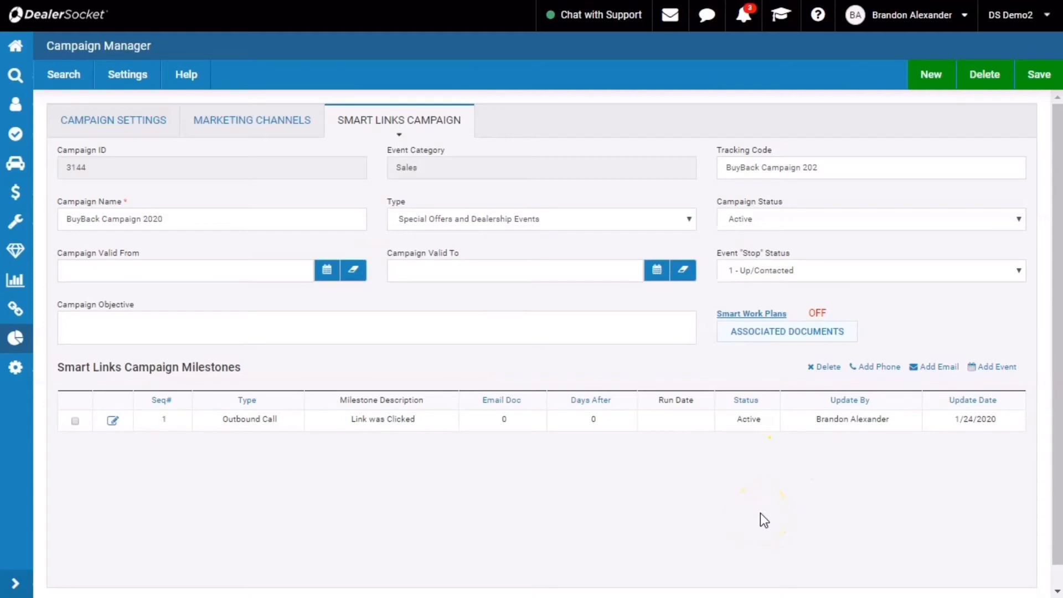
pyautogui.moveTo(765, 518)
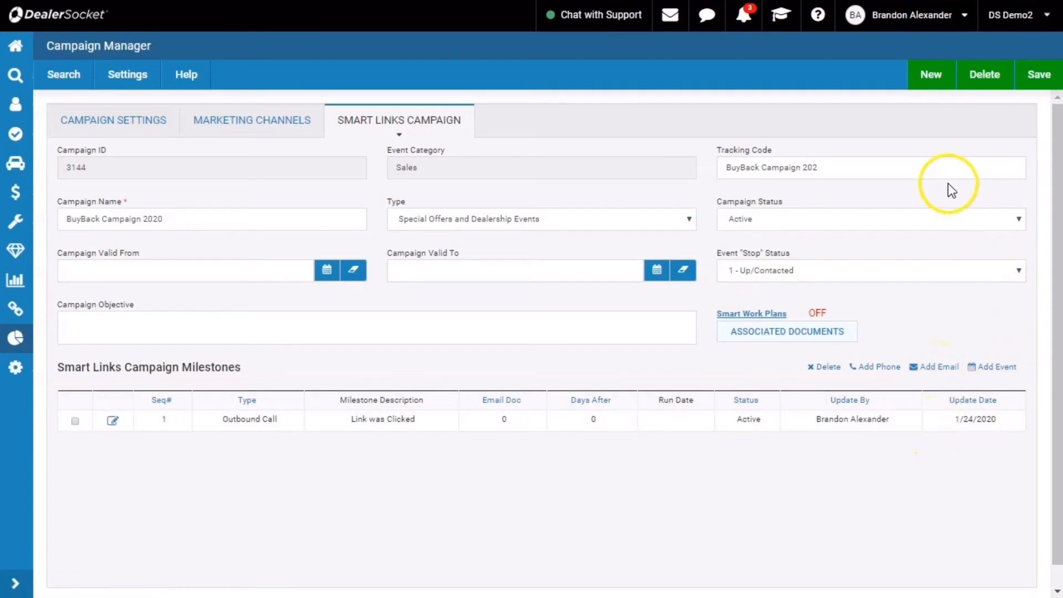
pyautogui.moveTo(284, 539)
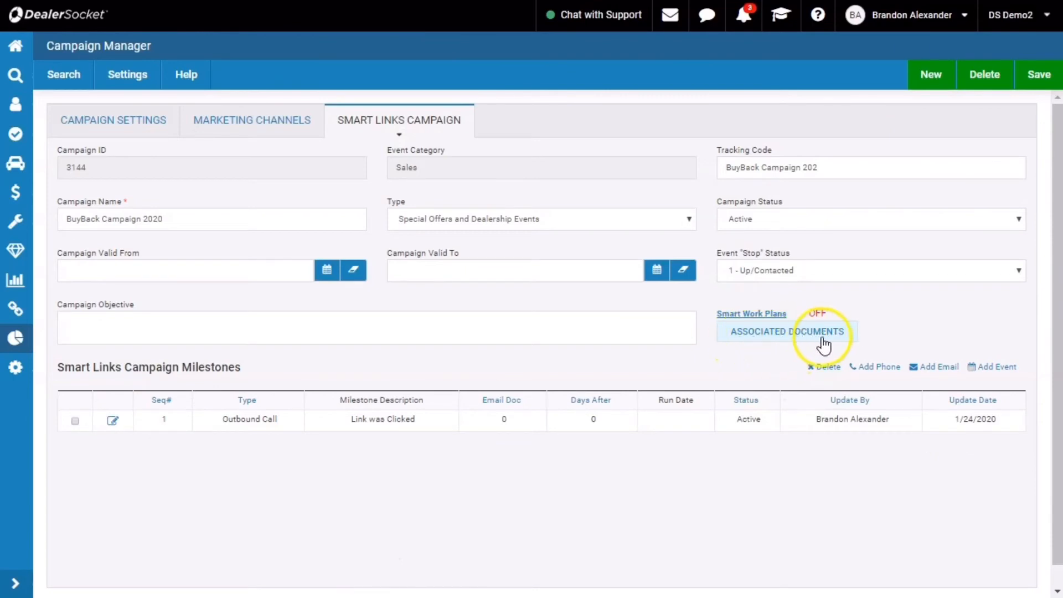
pyautogui.click(786, 332)
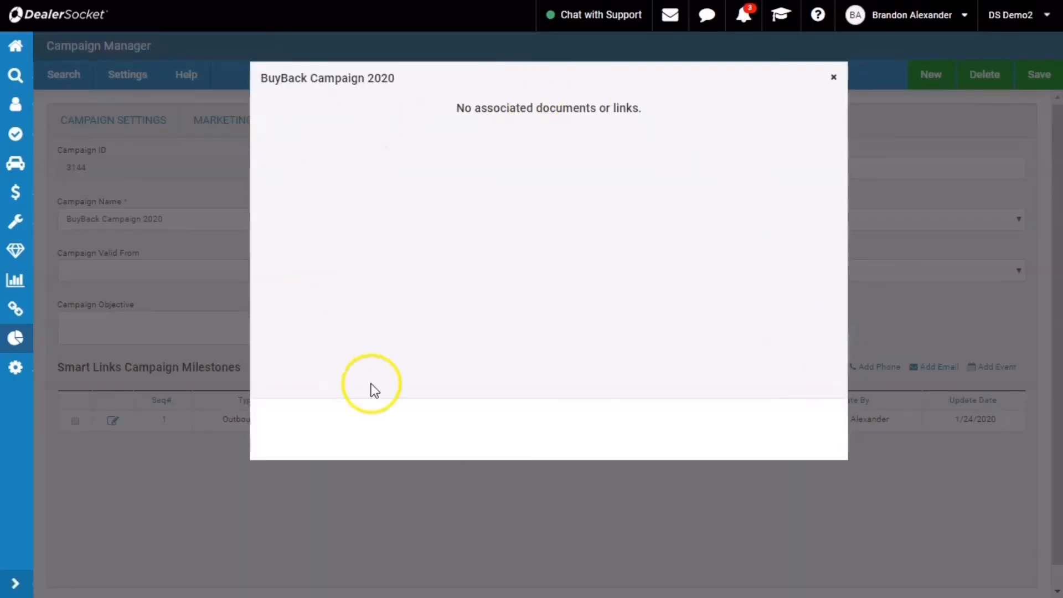
pyautogui.click(833, 76)
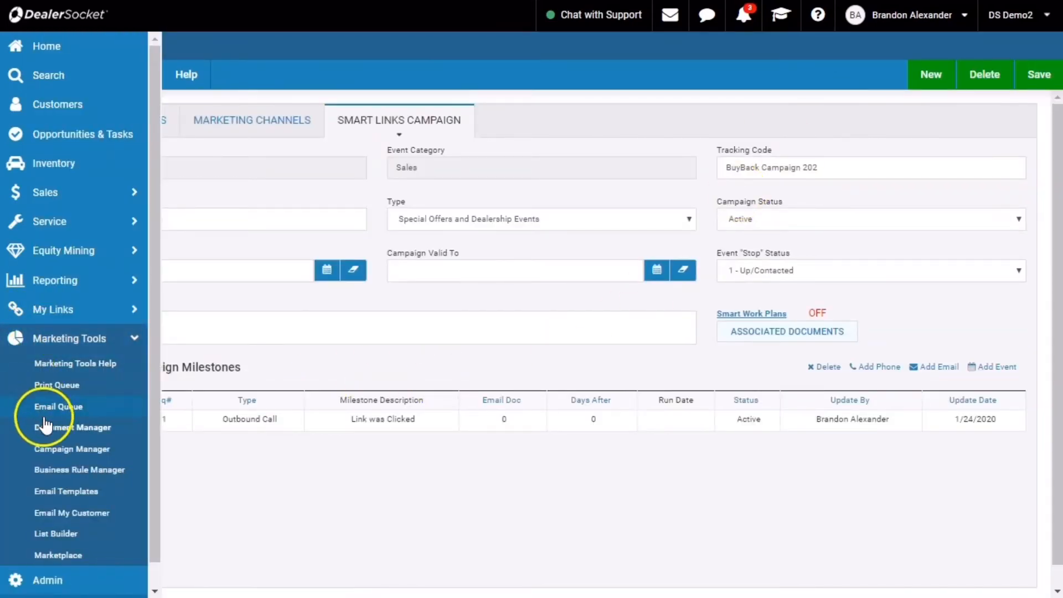
# Step: In Document Manager load the 2020 Jan BuyBack template, then switch to 2020 Mar BuyBack
pyautogui.click(73, 427)
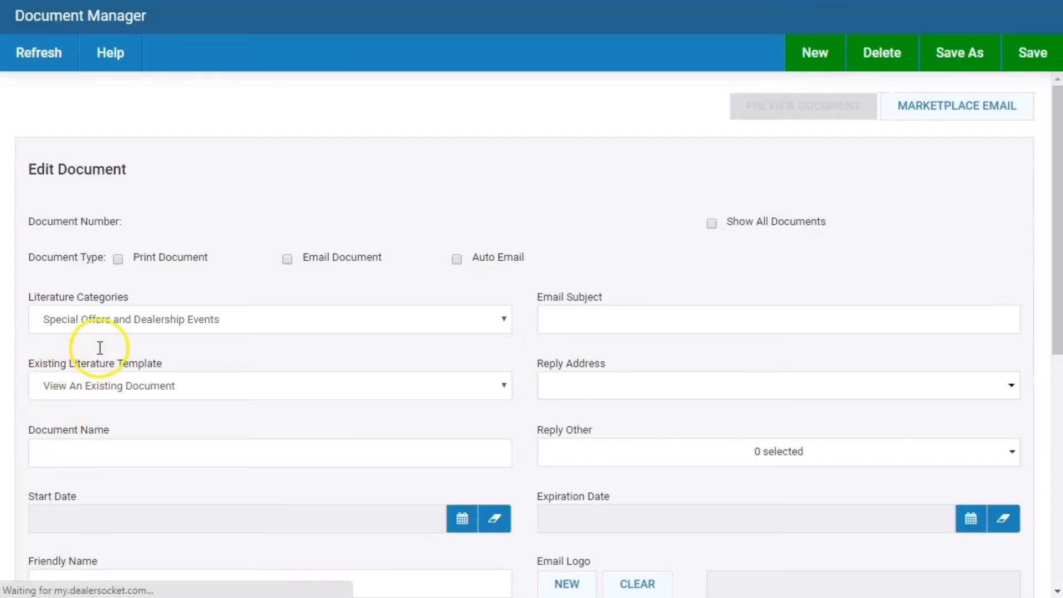
pyautogui.click(269, 385)
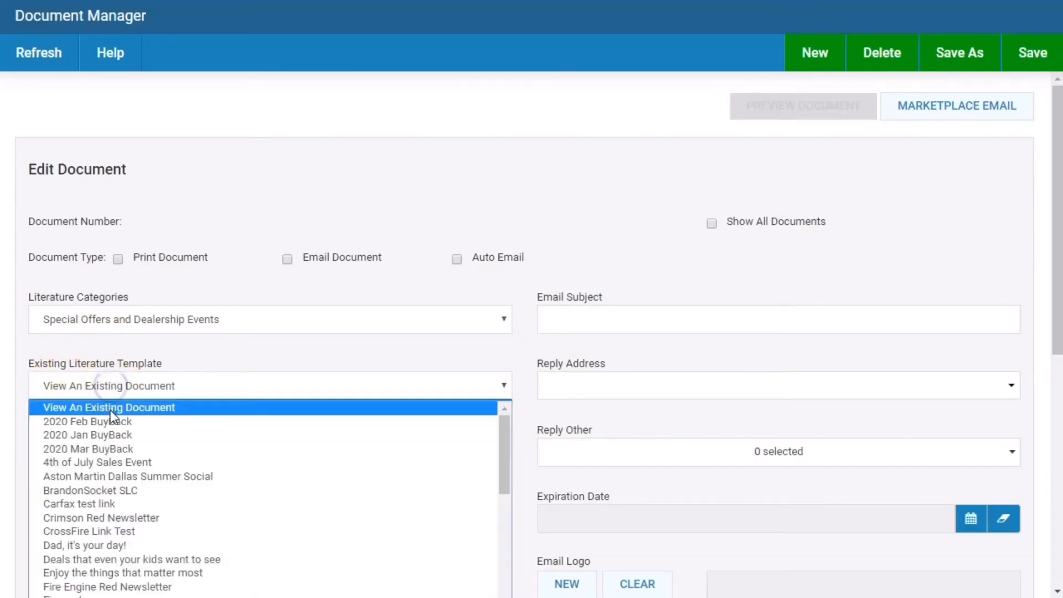
pyautogui.click(89, 434)
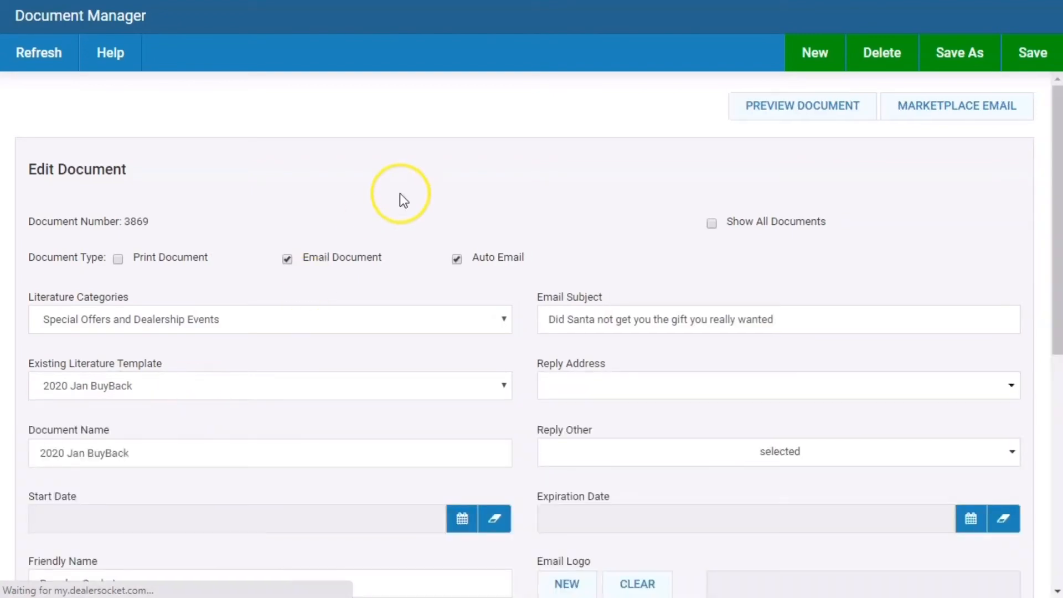
pyautogui.scroll(-3)
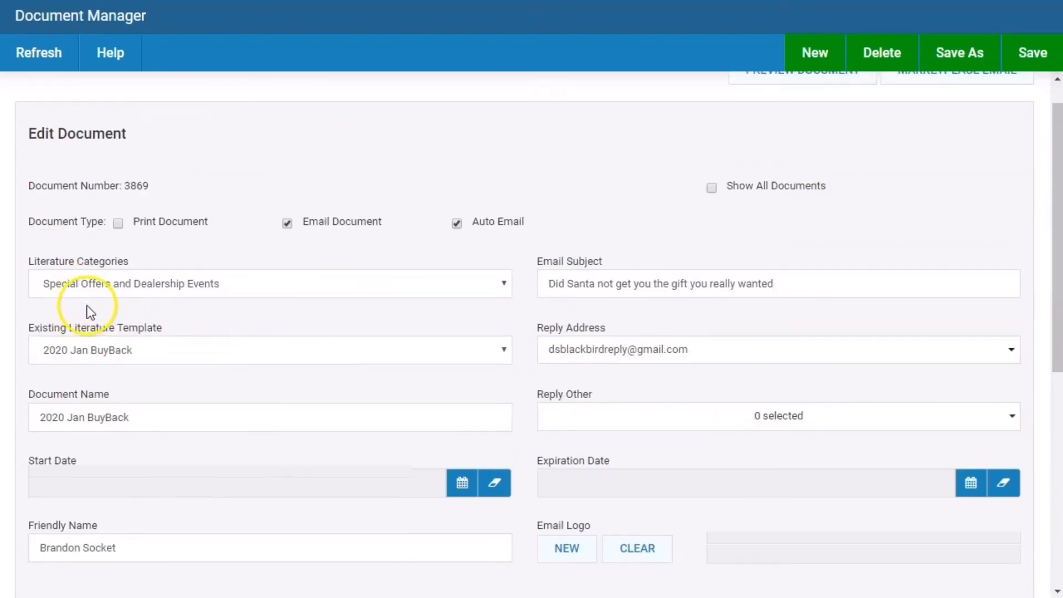
pyautogui.click(269, 350)
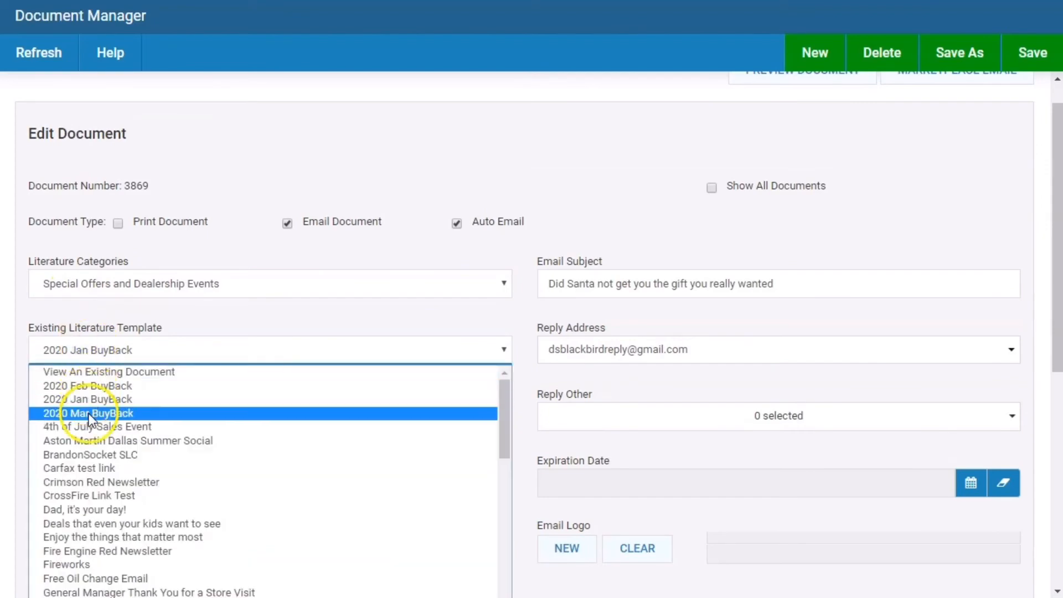
pyautogui.click(88, 413)
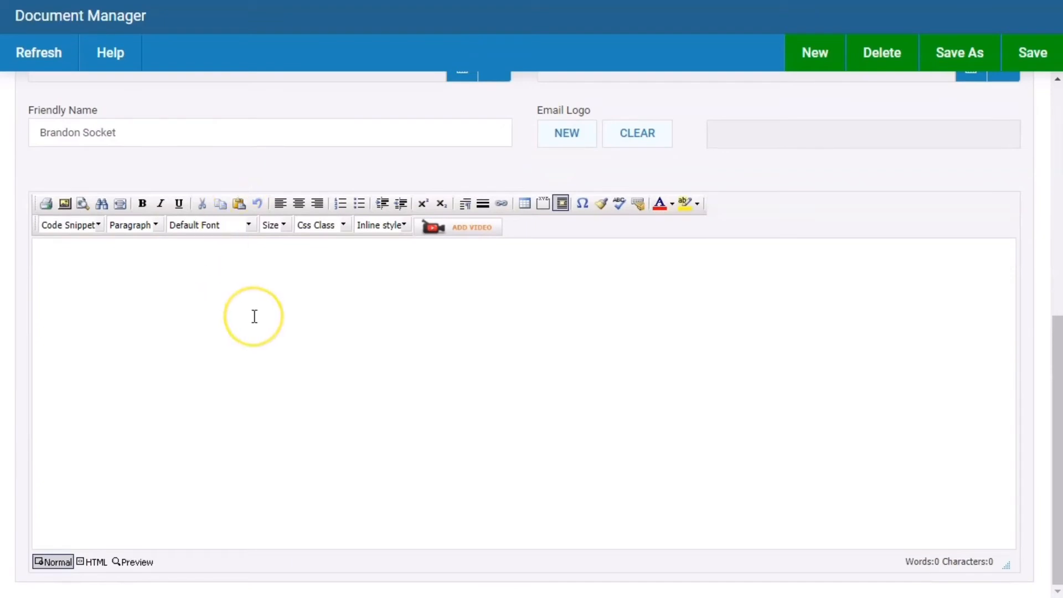
# Step: Write 'Thanks' and 'Here is a link to more info' in the email body
pyautogui.write('Thanks')
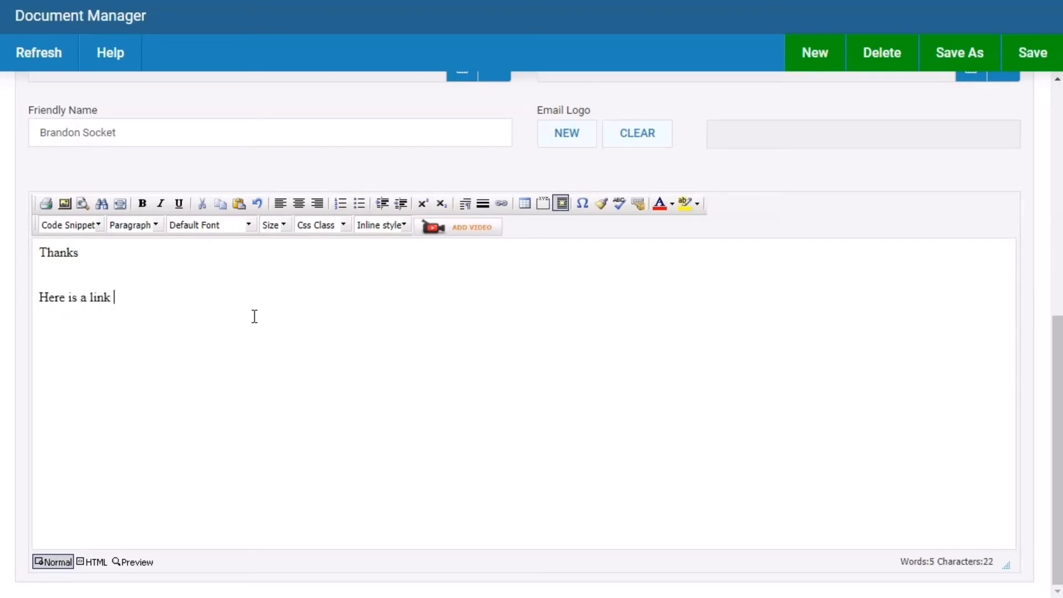
pyautogui.write('to o')
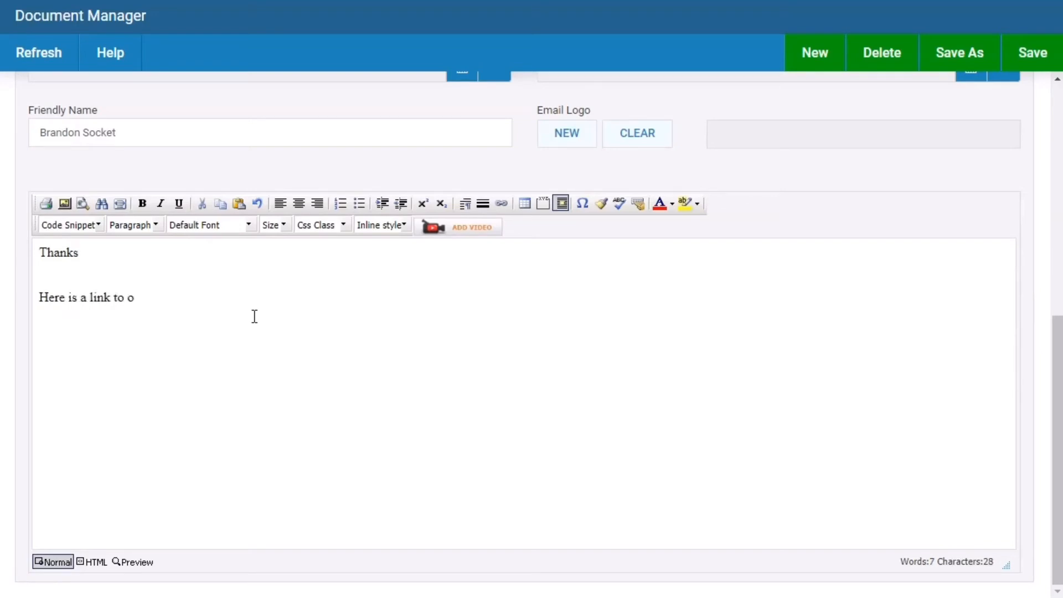
pyautogui.write('more info')
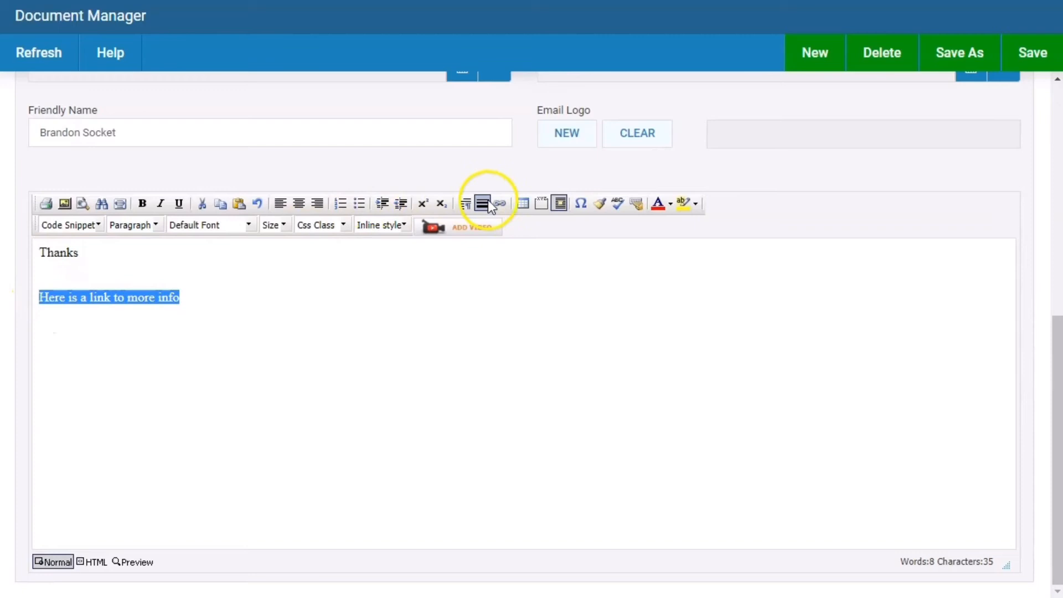
pyautogui.click(497, 204)
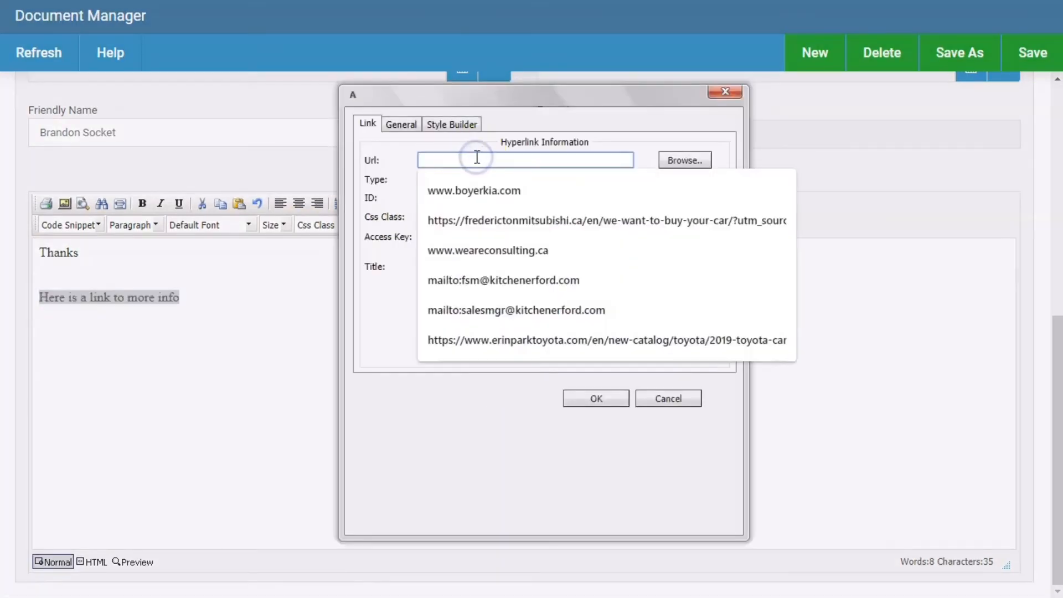
pyautogui.write('www.bra')
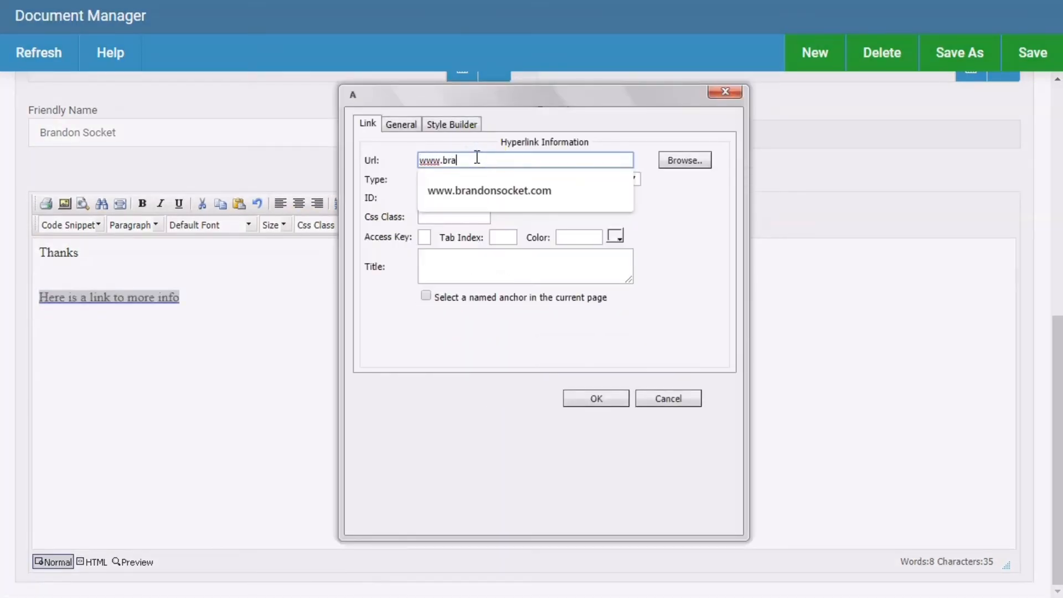
pyautogui.click(489, 190)
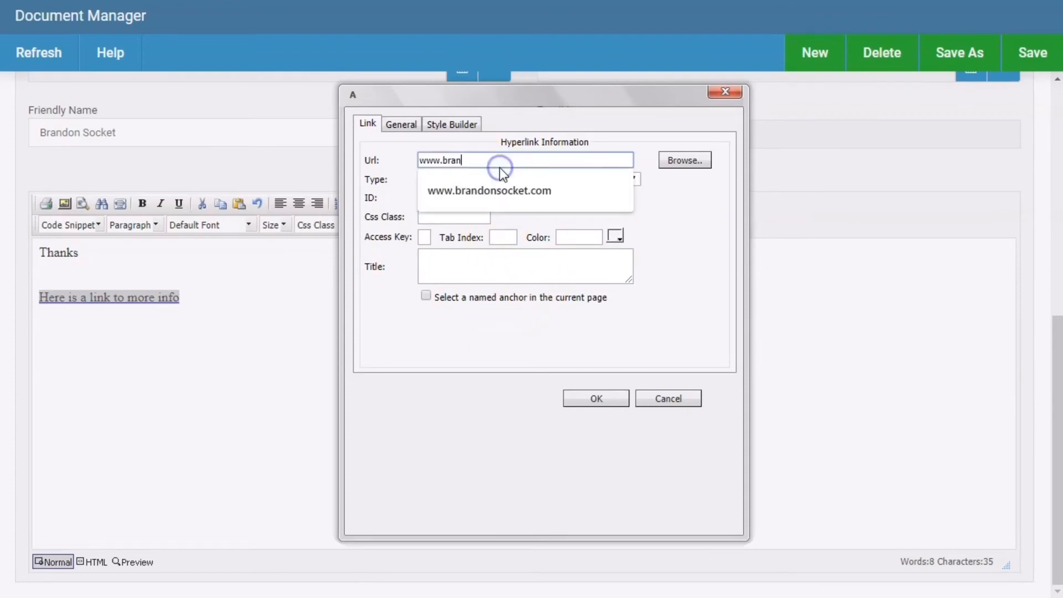
pyautogui.click(488, 190)
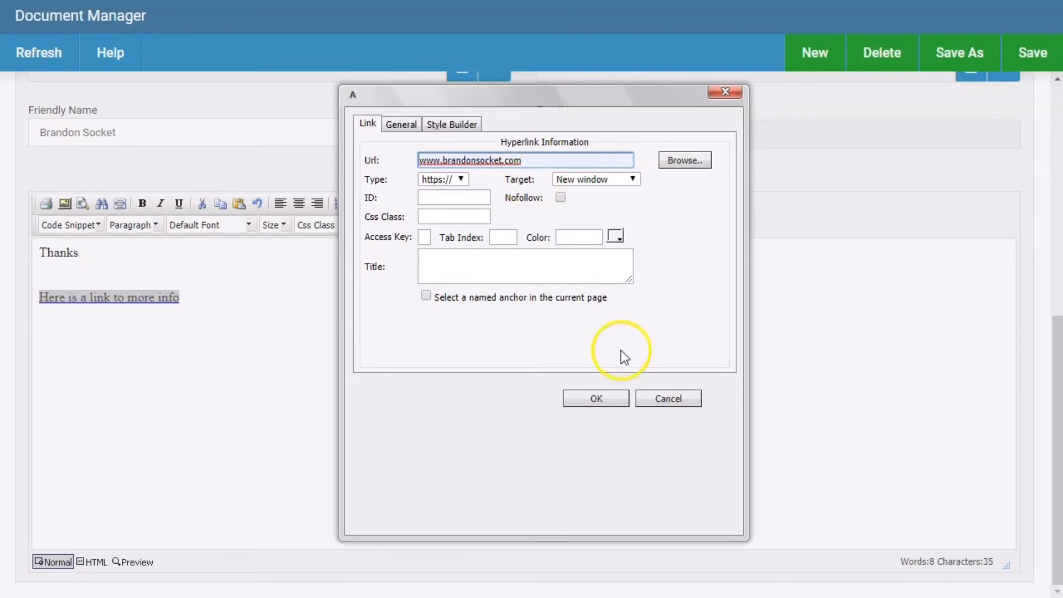
pyautogui.moveTo(583, 412)
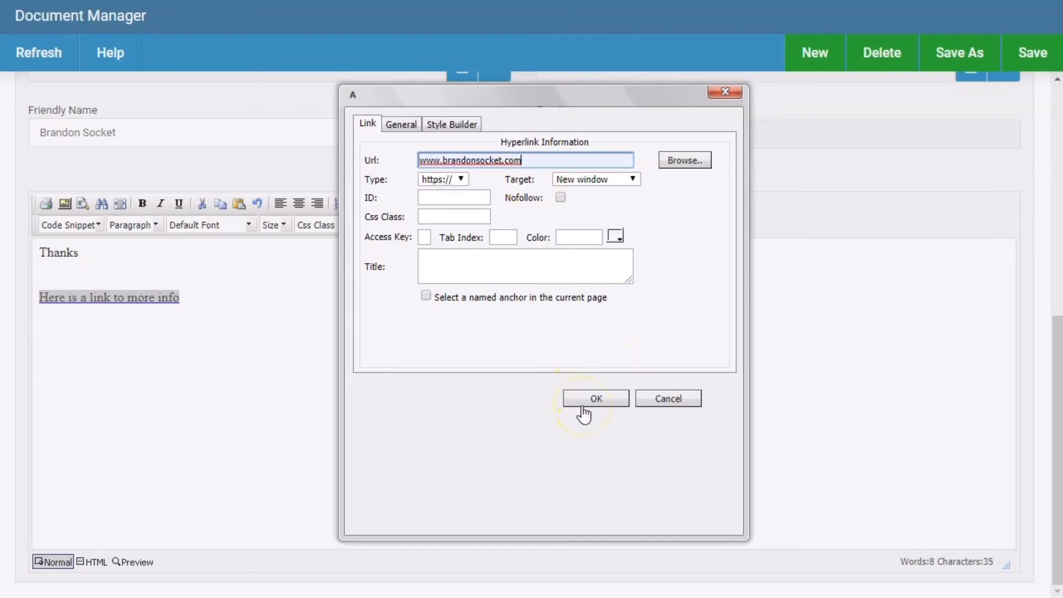
pyautogui.click(596, 398)
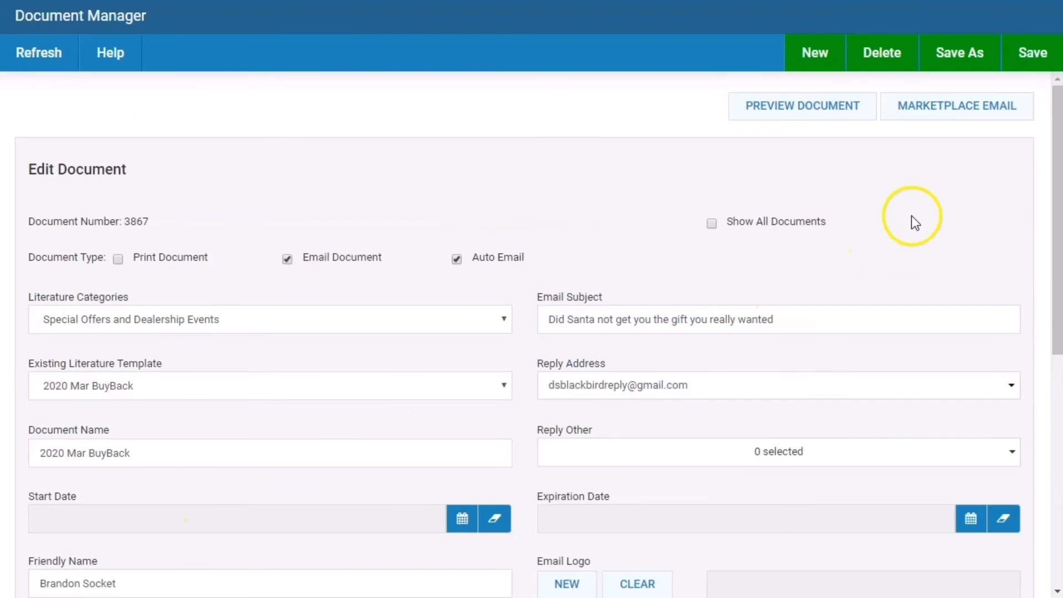
pyautogui.moveTo(929, 206)
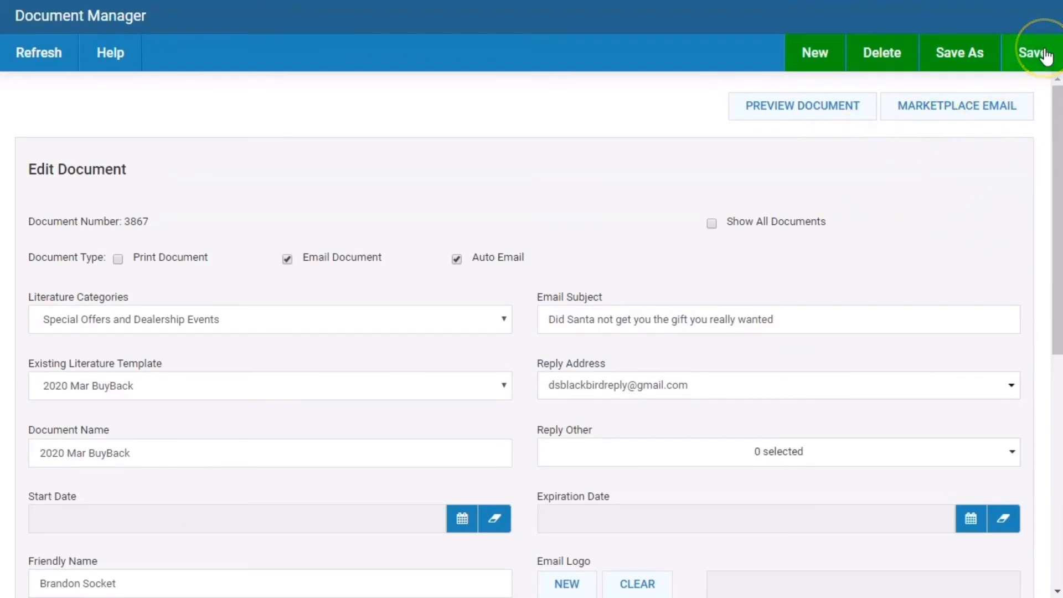
# Step: Save the 2020 Mar BuyBack document and launch Set Up Smart Links for it
pyautogui.click(1037, 54)
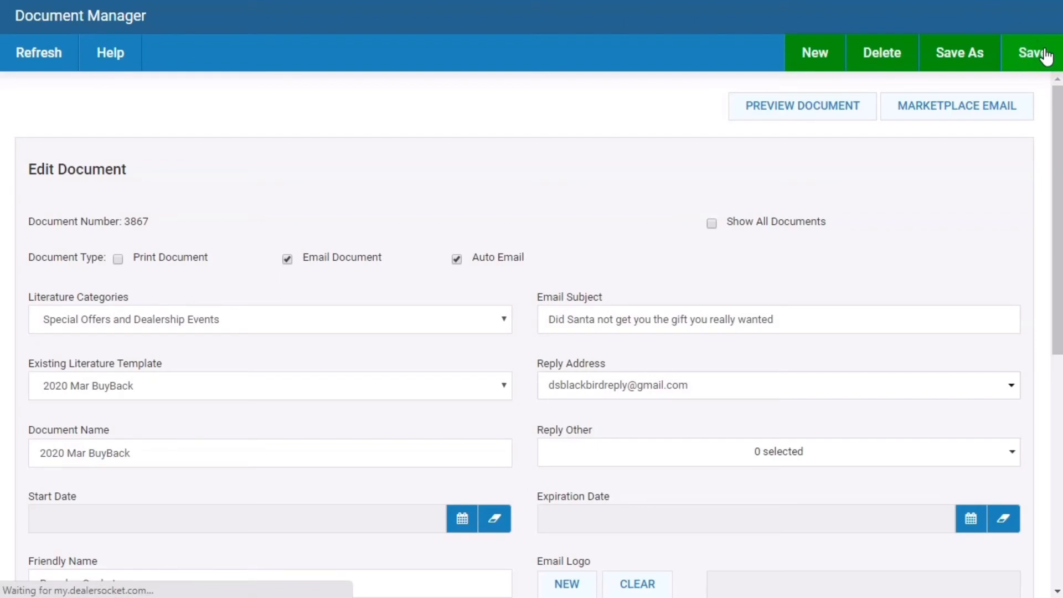
pyautogui.click(1032, 52)
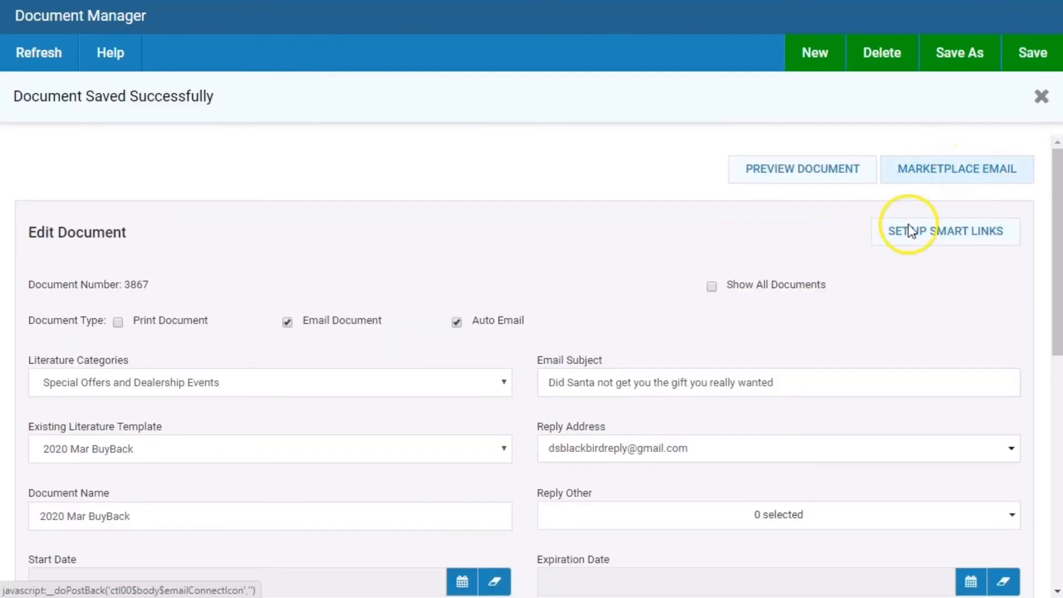
pyautogui.scroll(-3)
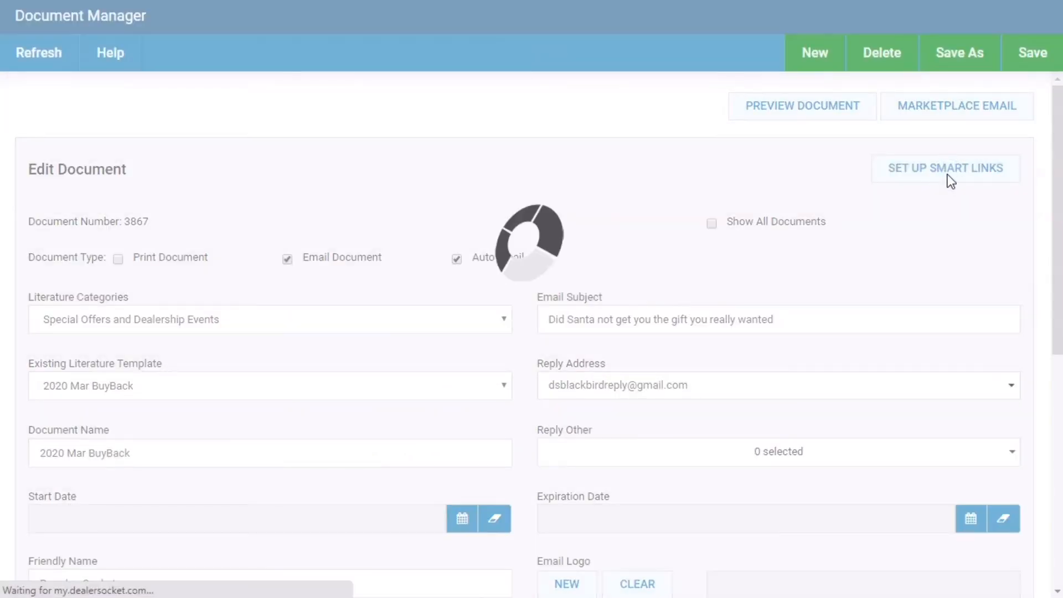
# Step: Choose Sales, Special Offers and Dealership Events, and BuyBack Campaign 2020 in the smart links setup
pyautogui.click(945, 169)
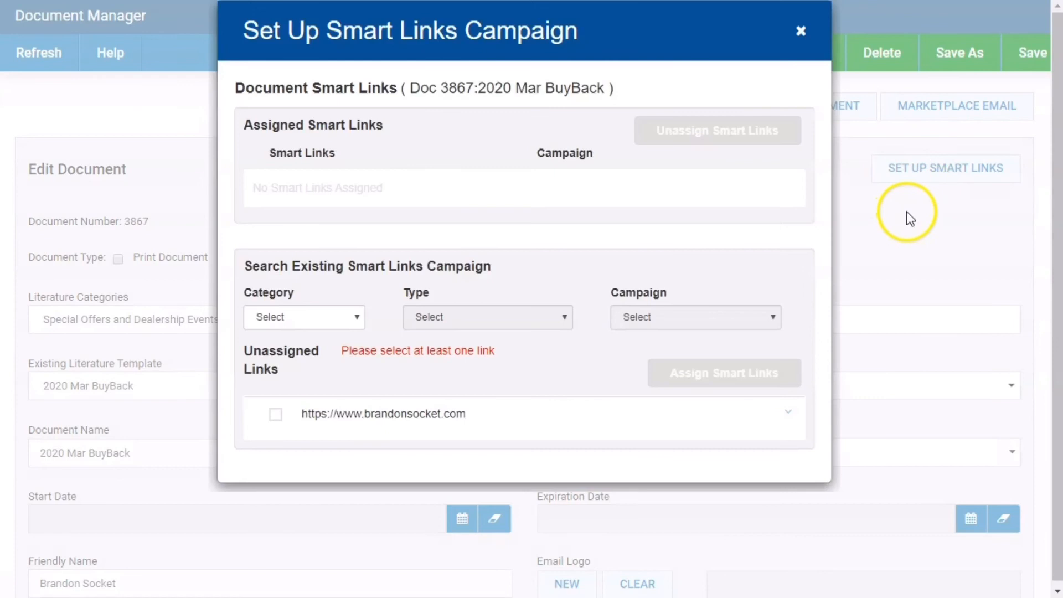
pyautogui.click(304, 317)
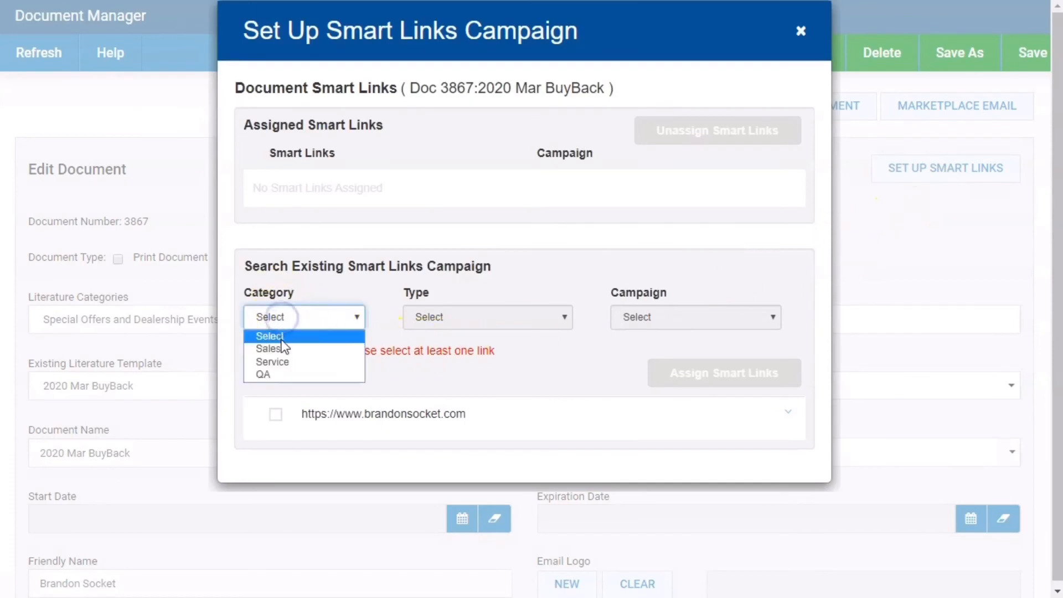
pyautogui.click(486, 317)
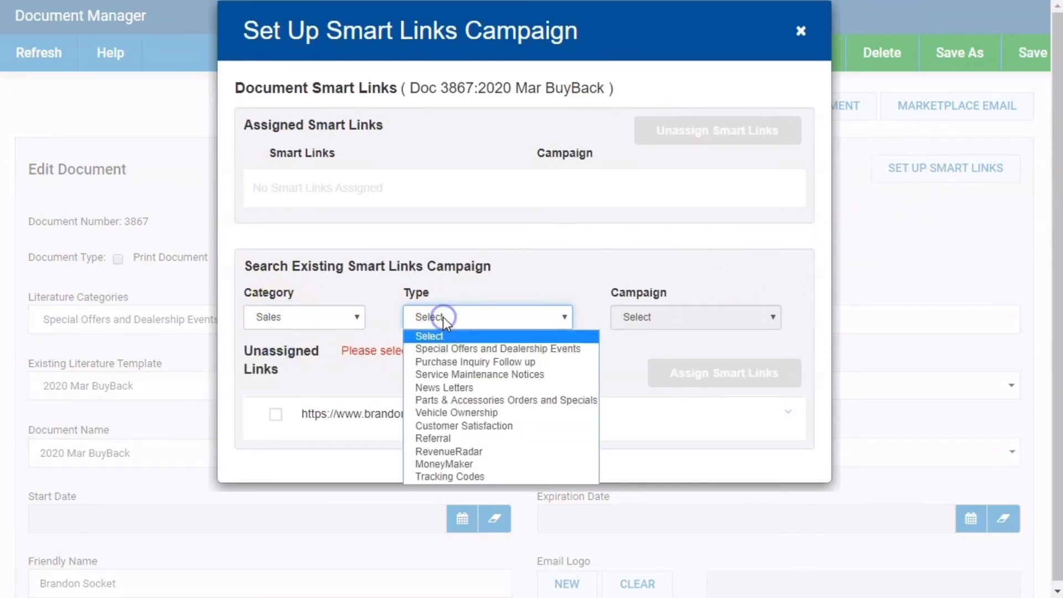
pyautogui.click(497, 349)
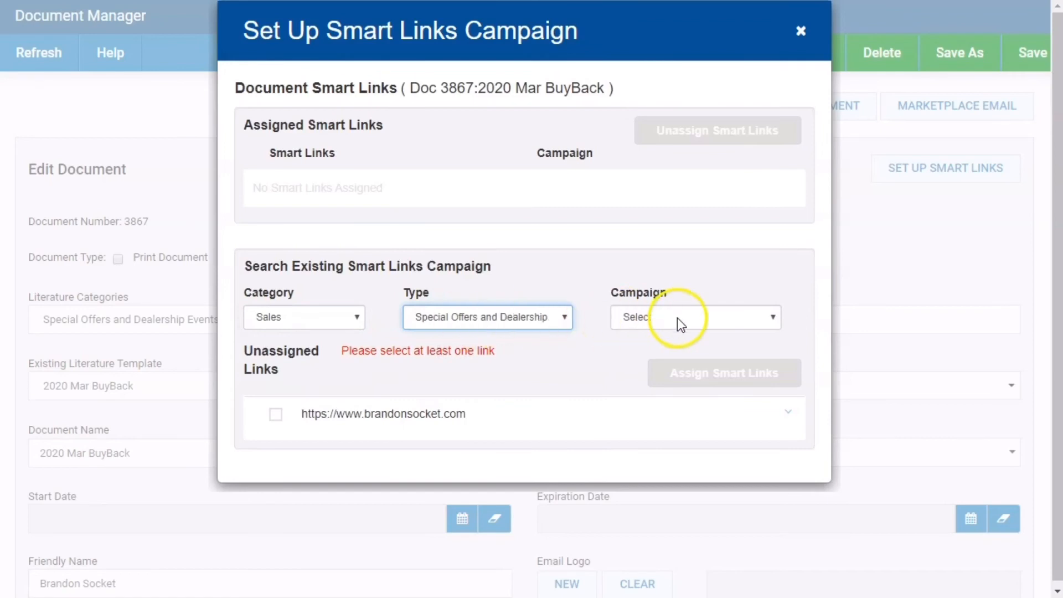
pyautogui.click(695, 317)
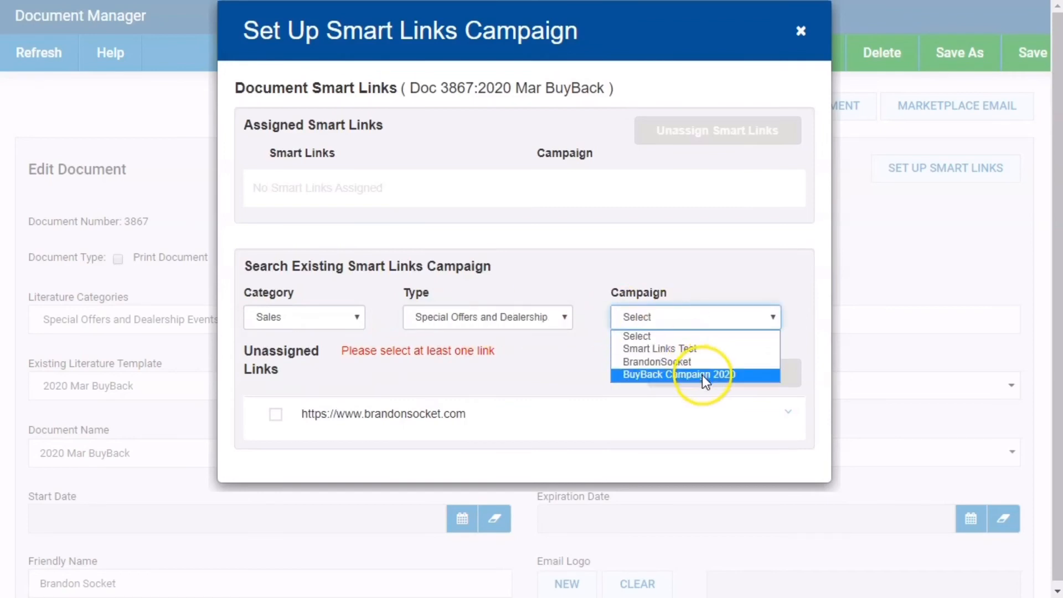
pyautogui.click(676, 375)
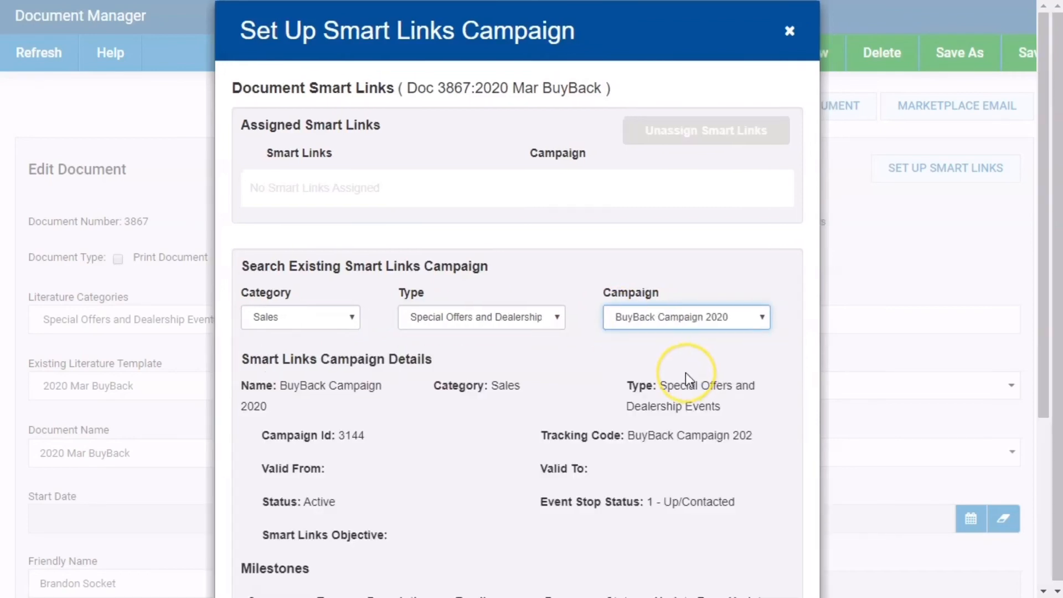
# Step: Assign the brandonsocket.com link to the campaign, acknowledge success and close the setup window
pyautogui.scroll(-3)
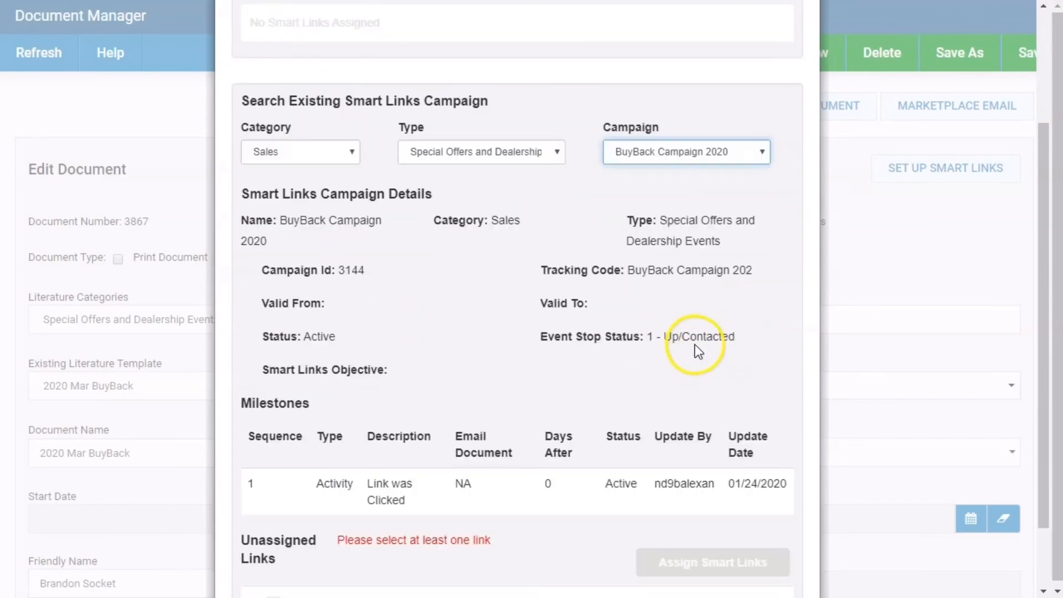
pyautogui.scroll(-3)
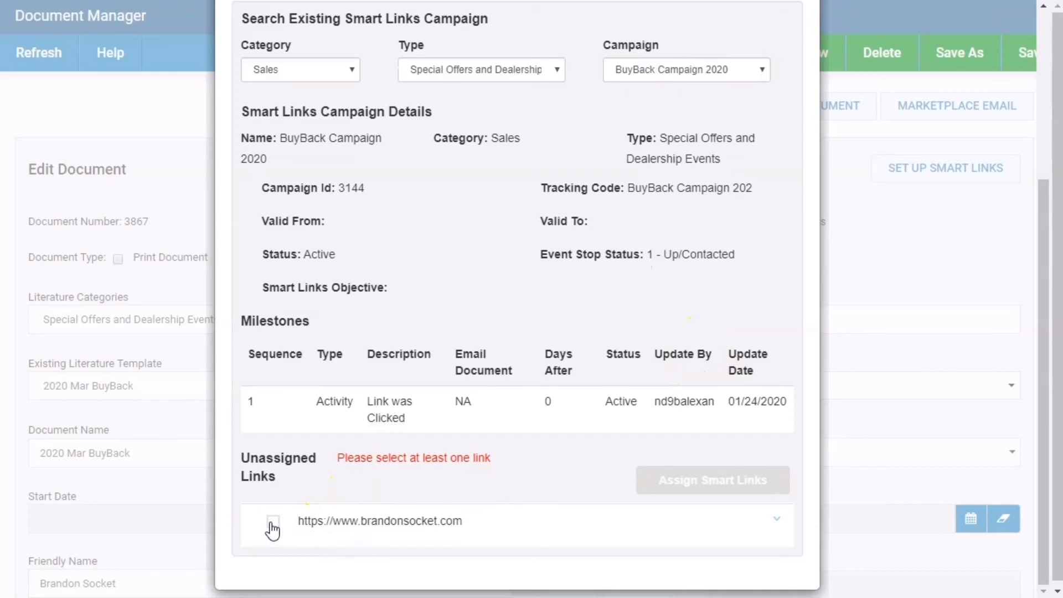
pyautogui.click(272, 520)
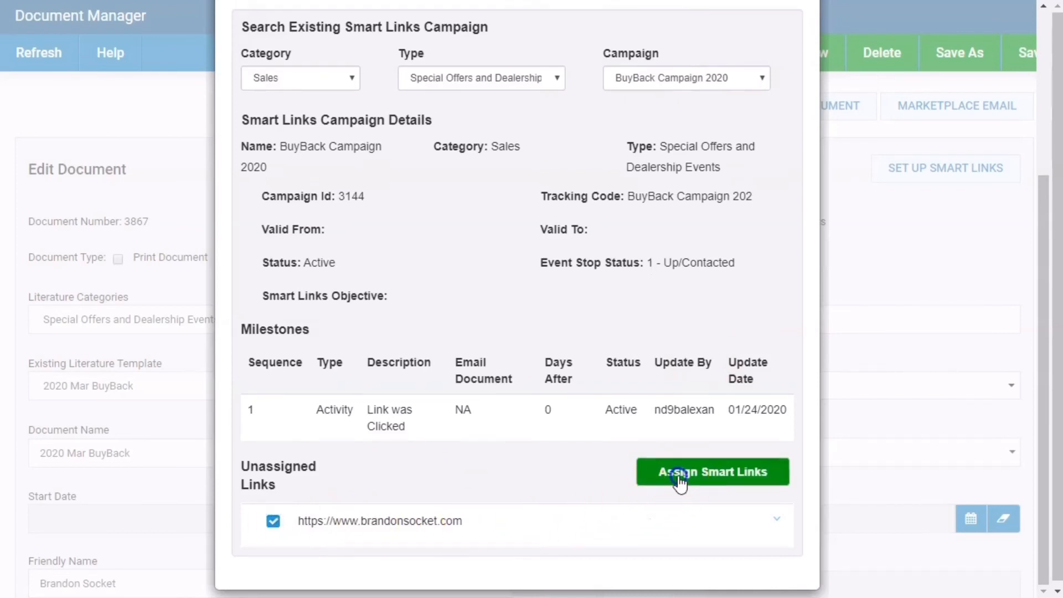
pyautogui.click(712, 472)
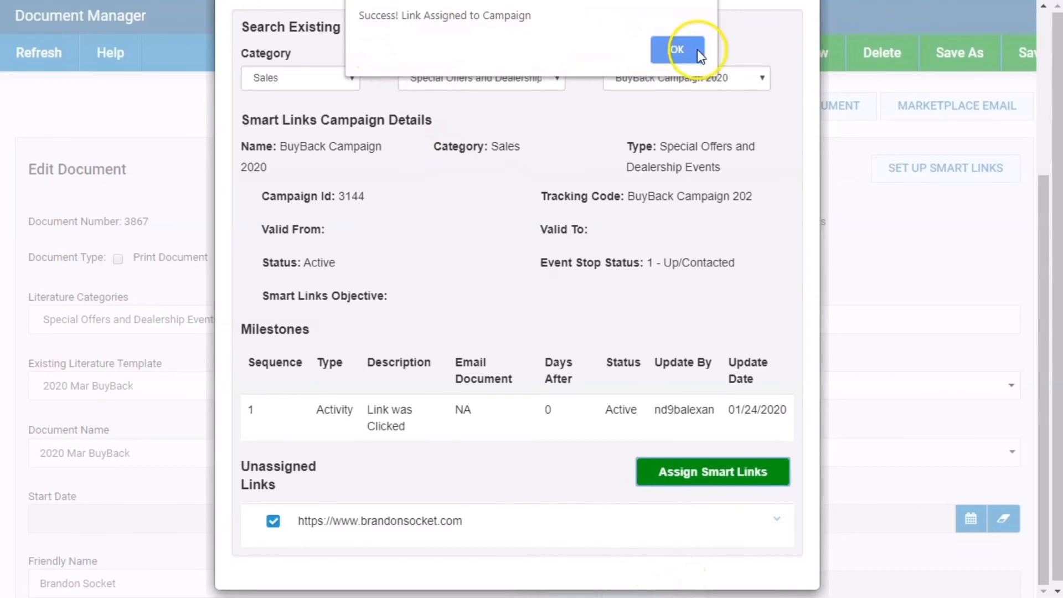
pyautogui.click(676, 50)
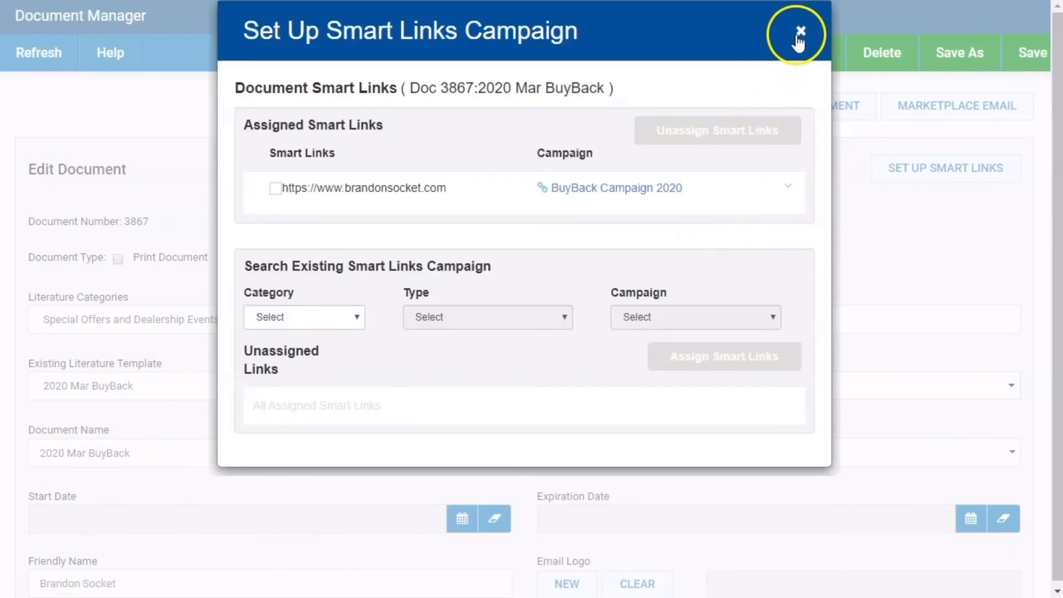
pyautogui.click(799, 32)
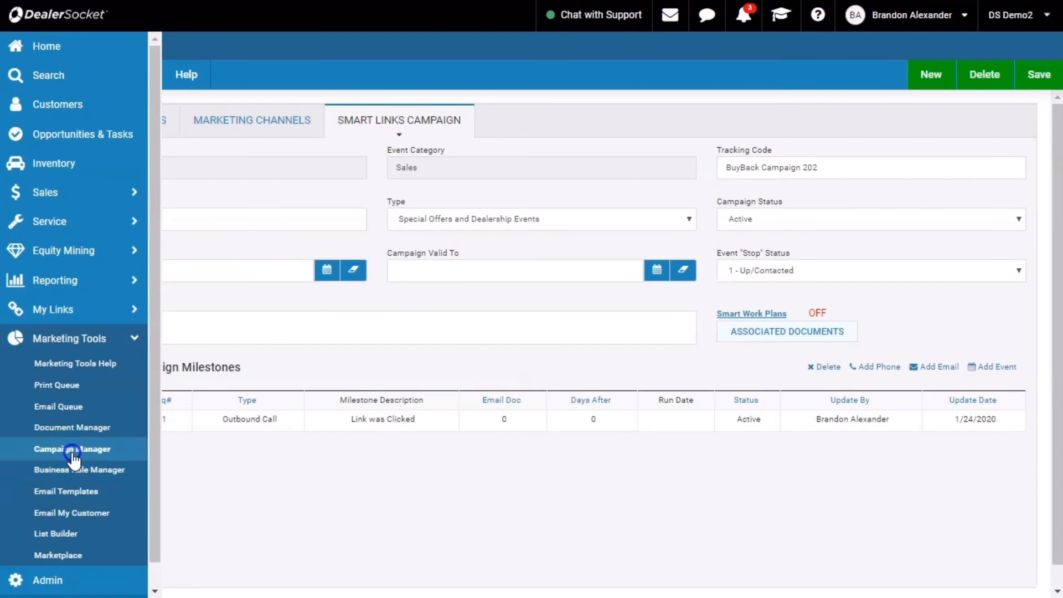
# Step: Load BuyBack Campaign 2020 (campaign 3143) in Campaign Manager via Search
pyautogui.click(72, 448)
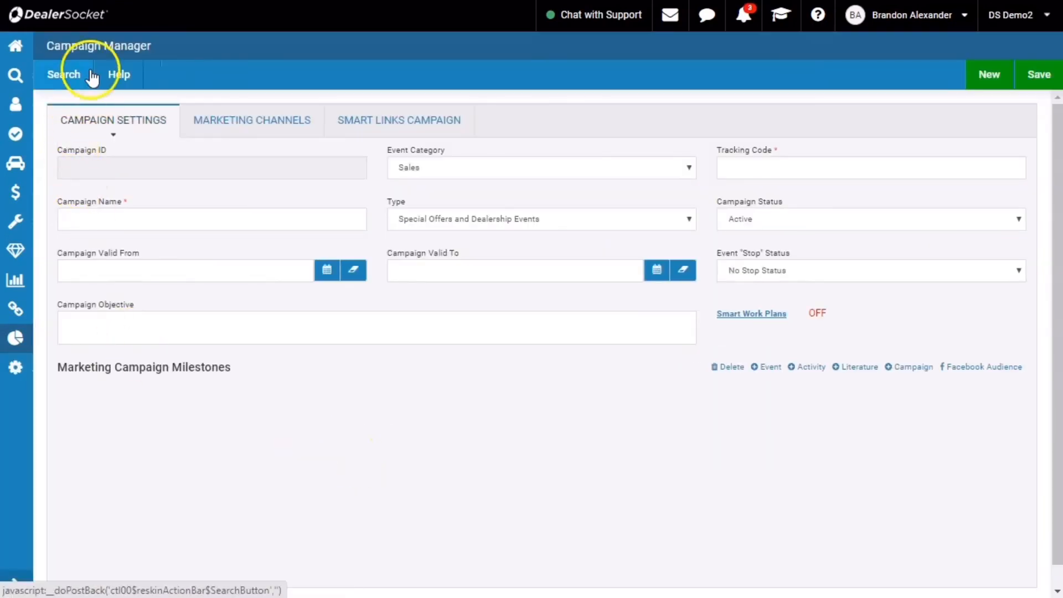
pyautogui.click(64, 74)
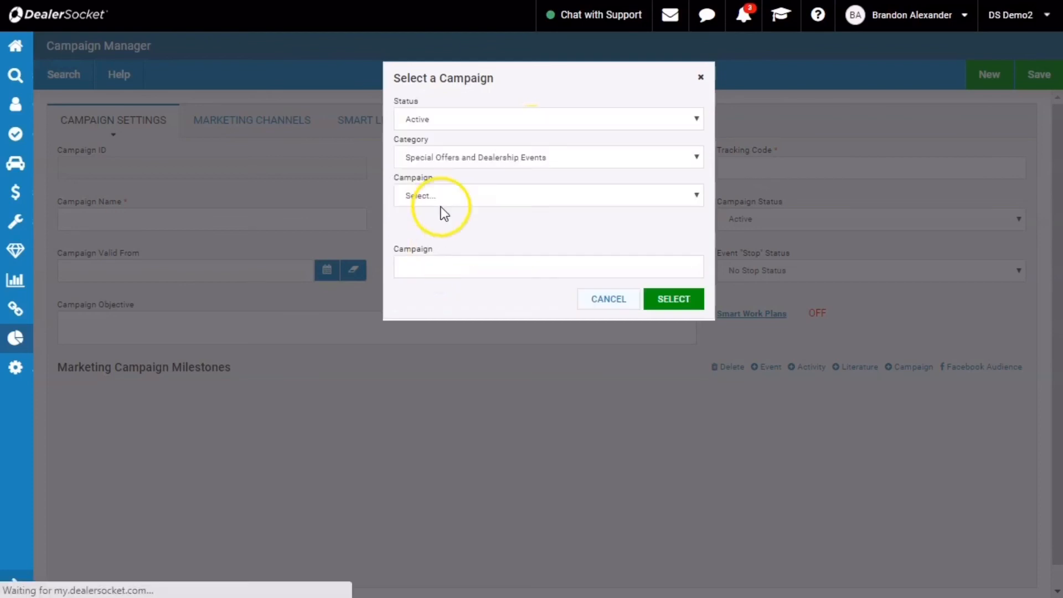
pyautogui.click(549, 195)
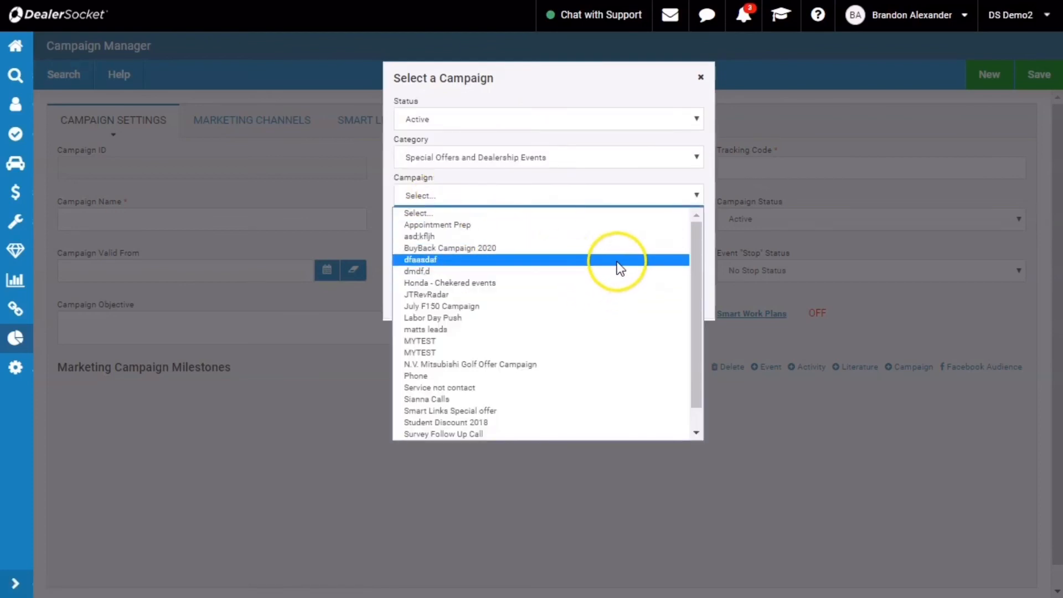
pyautogui.click(449, 247)
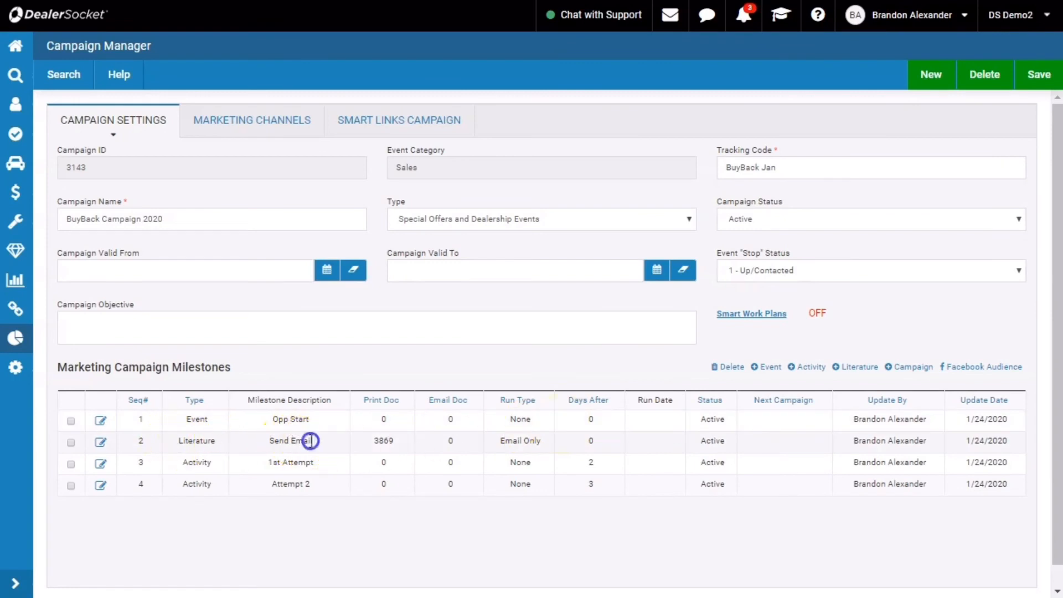
# Step: Highlight the Send Email milestone and the 1st Attempt milestone's activity type
pyautogui.doubleClick(289, 440)
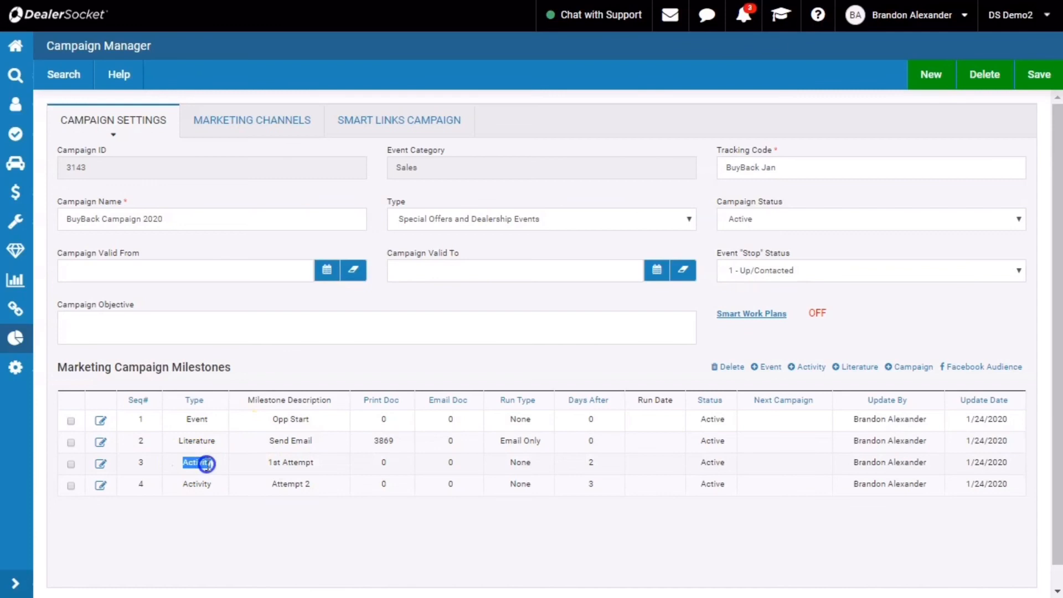
pyautogui.click(890, 484)
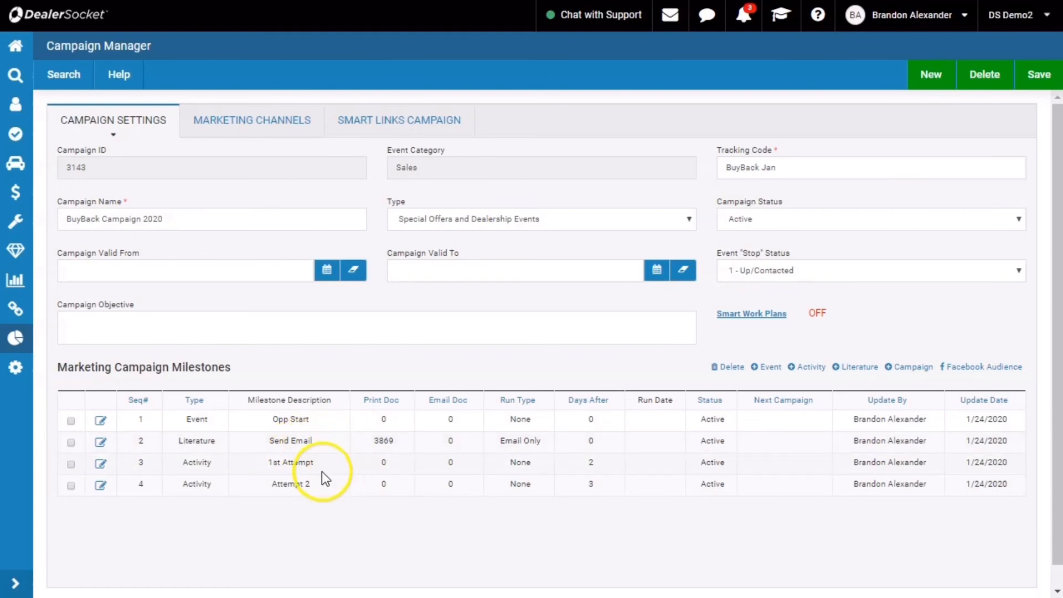
pyautogui.moveTo(340, 549)
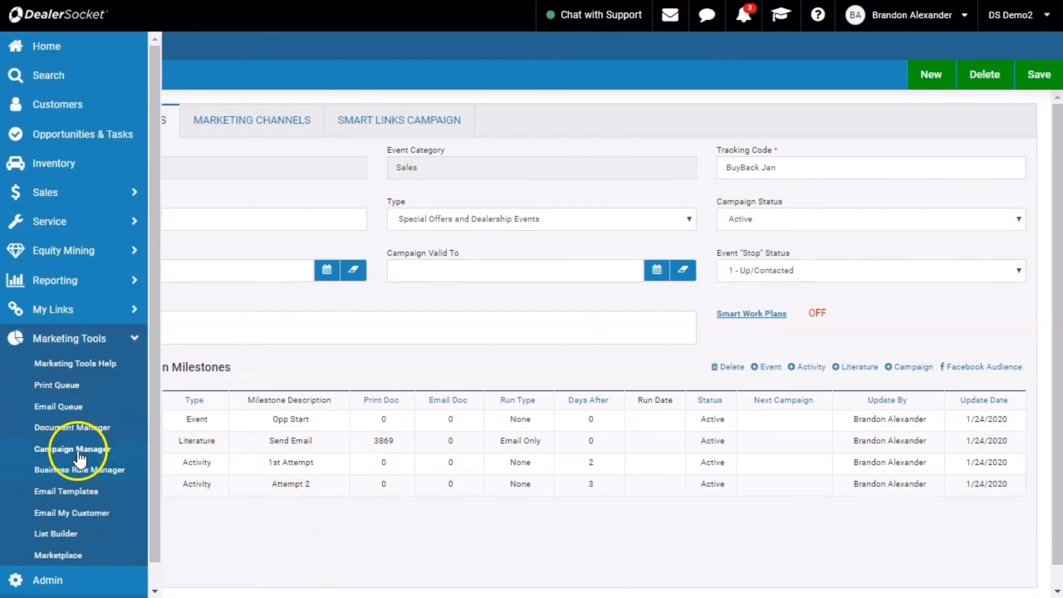
# Step: Reopen Campaign Manager on a blank Smart Links Campaign form
pyautogui.click(71, 449)
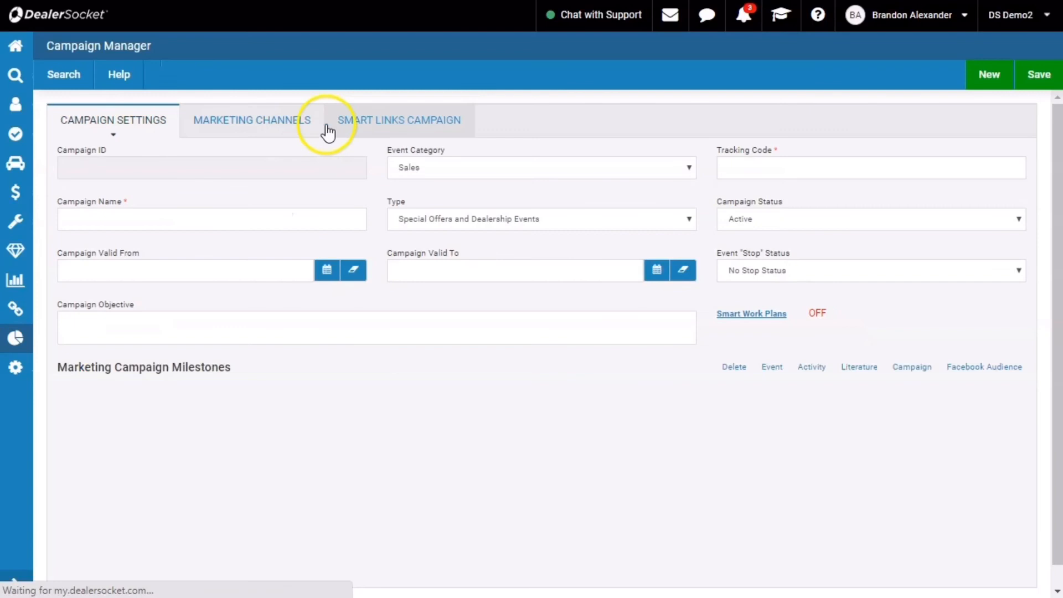
pyautogui.click(399, 120)
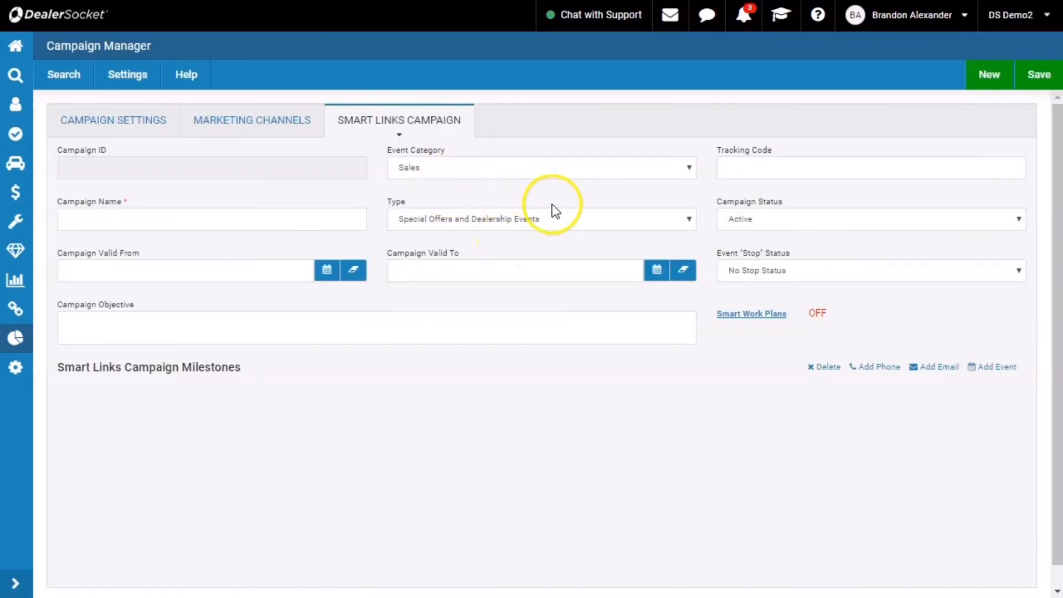
pyautogui.moveTo(668, 197)
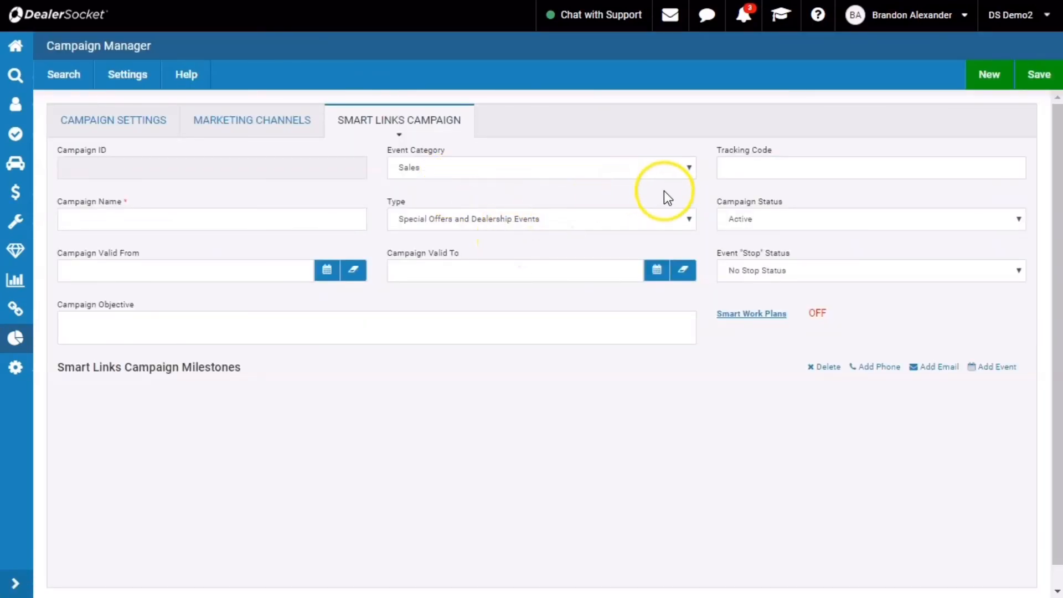
pyautogui.moveTo(549, 306)
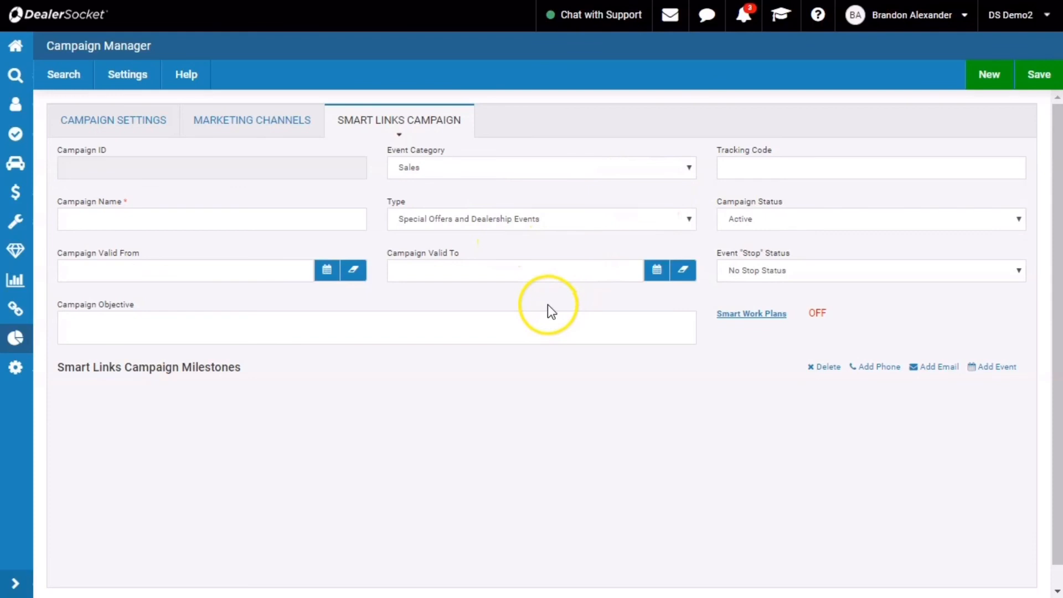